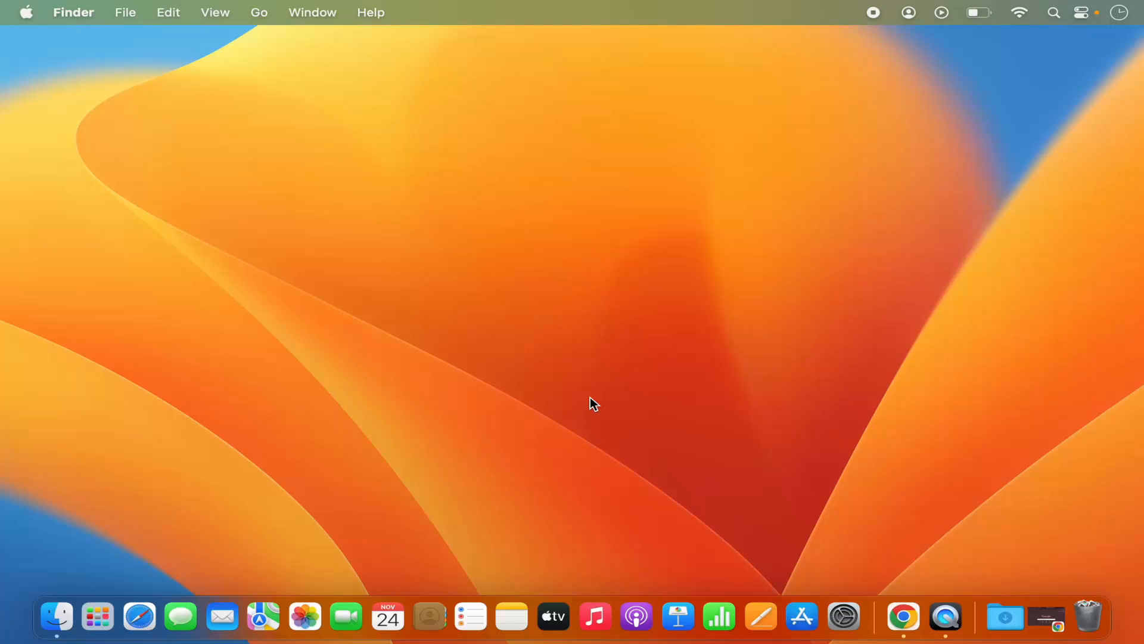
{"action": "mouse_move", "coordinate": [623, 335]}
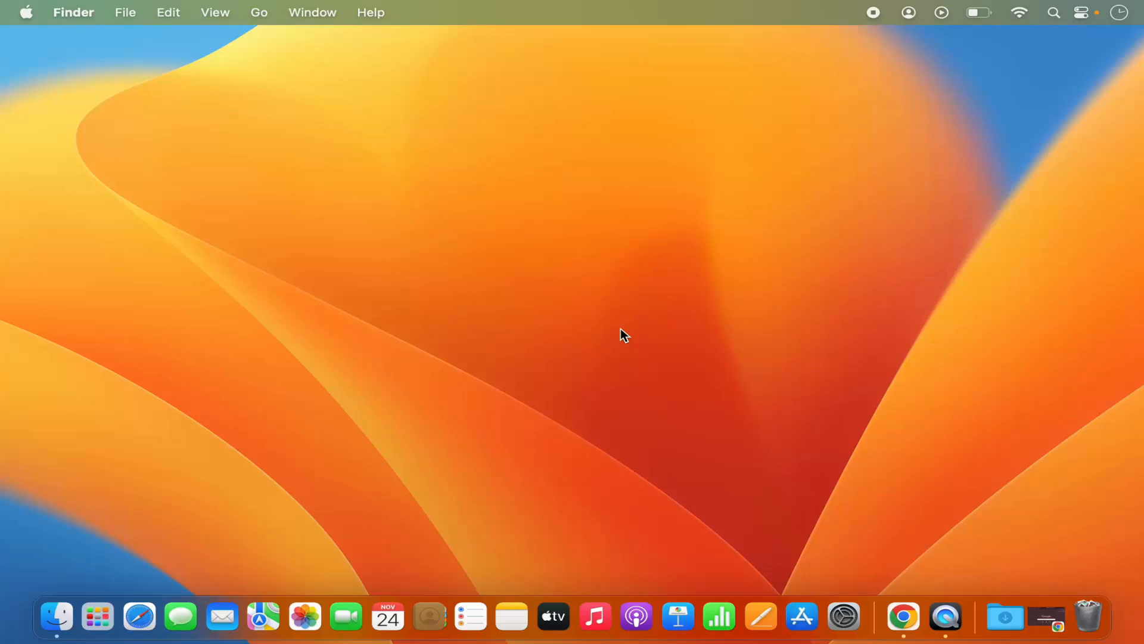
{"action": "mouse_move", "coordinate": [808, 584]}
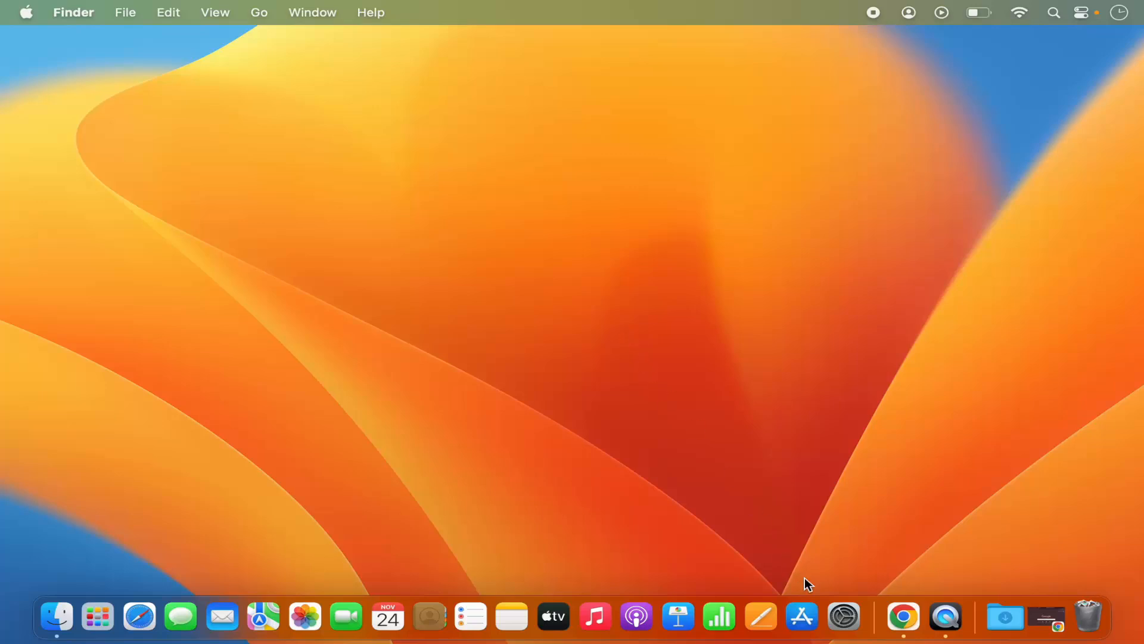
{"action": "mouse_move", "coordinate": [844, 616]}
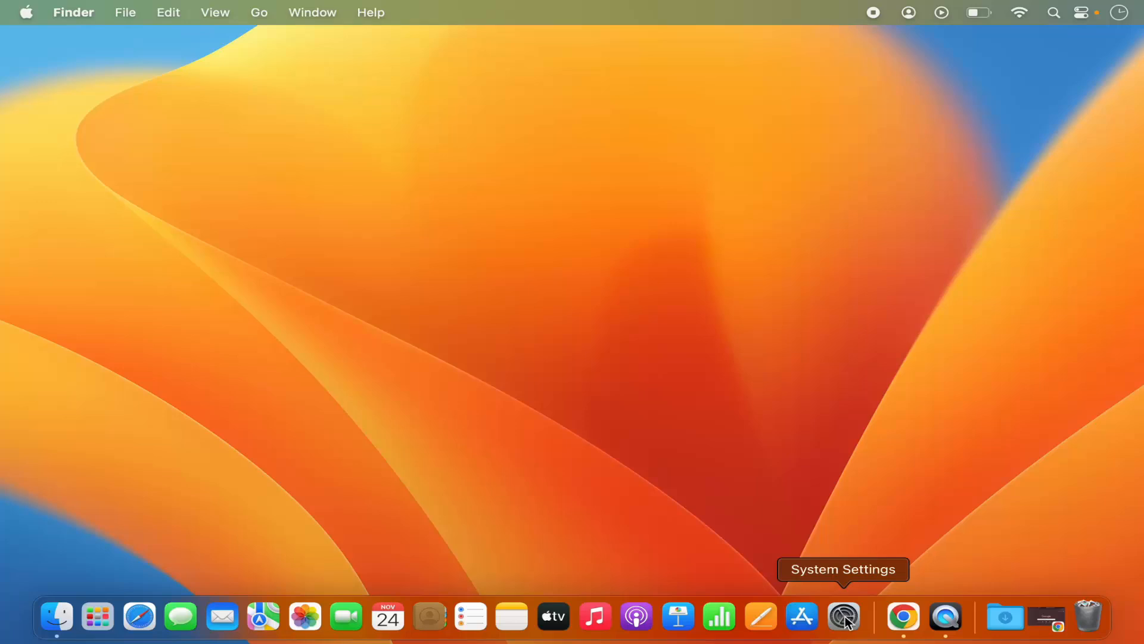
{"action": "mouse_move", "coordinate": [849, 625]}
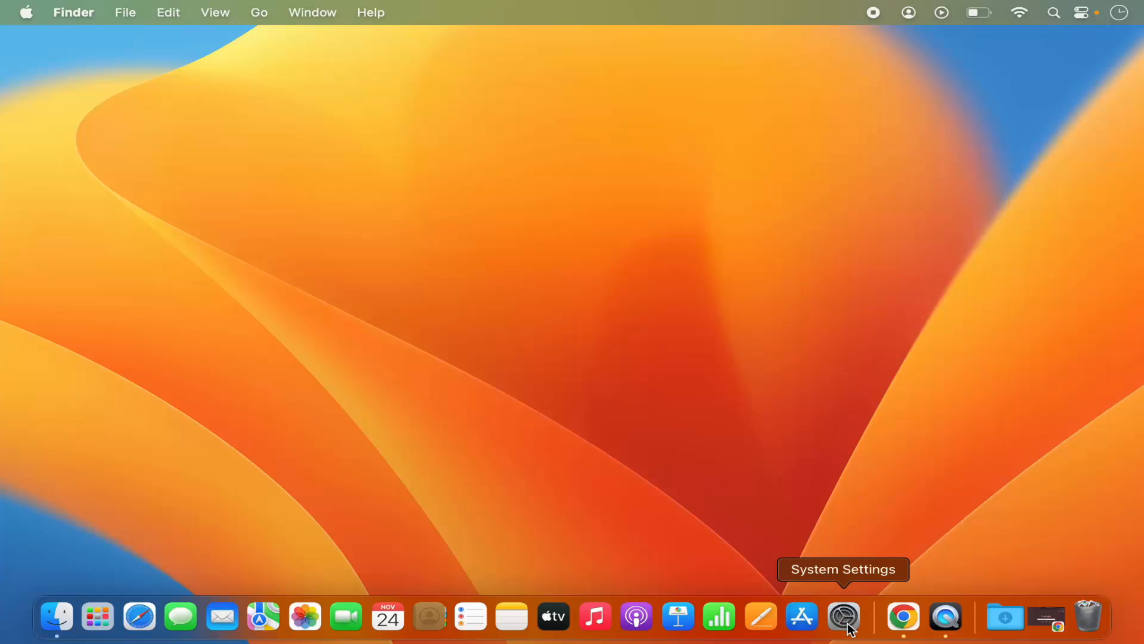
Step: Launch System Settings from the Apple menu
{"action": "left_click", "coordinate": [843, 616]}
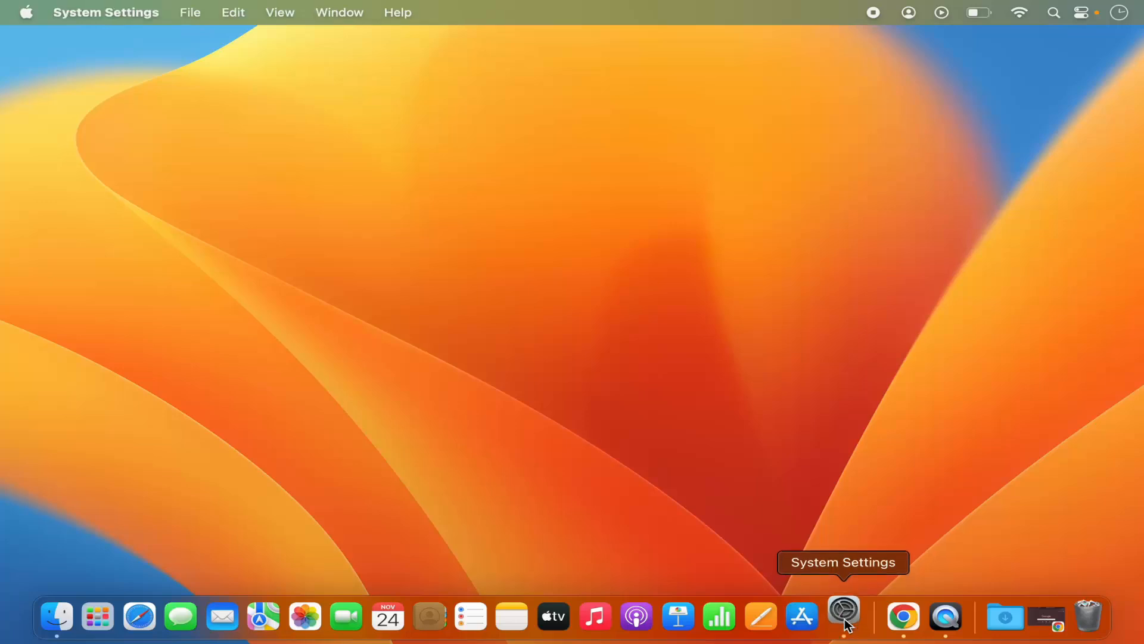
{"action": "left_click", "coordinate": [843, 617]}
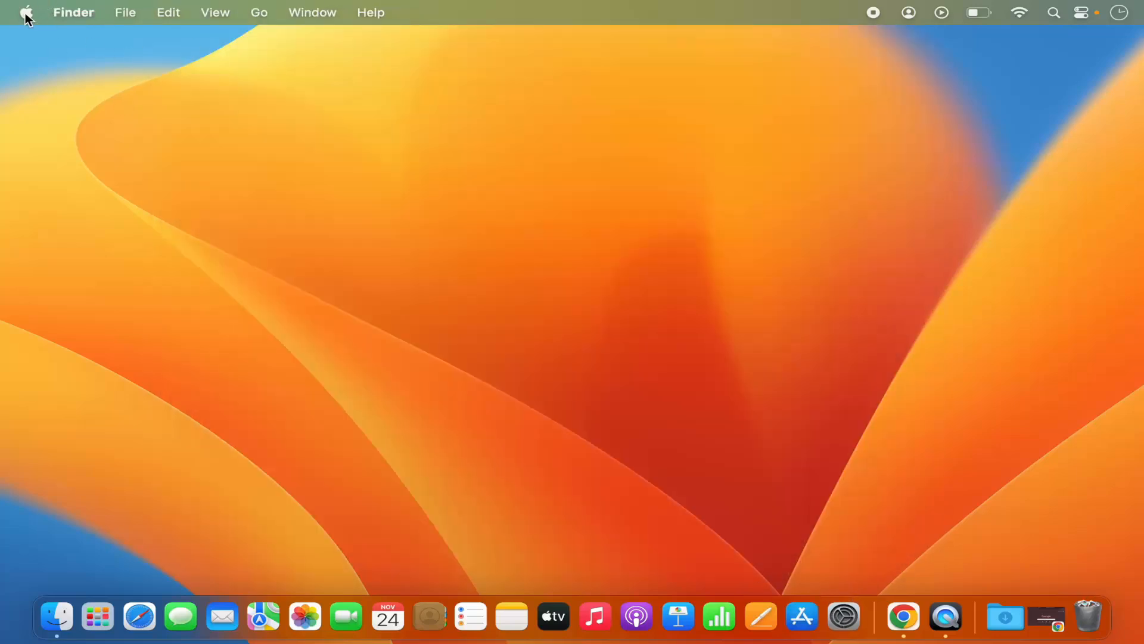
{"action": "left_click", "coordinate": [26, 12]}
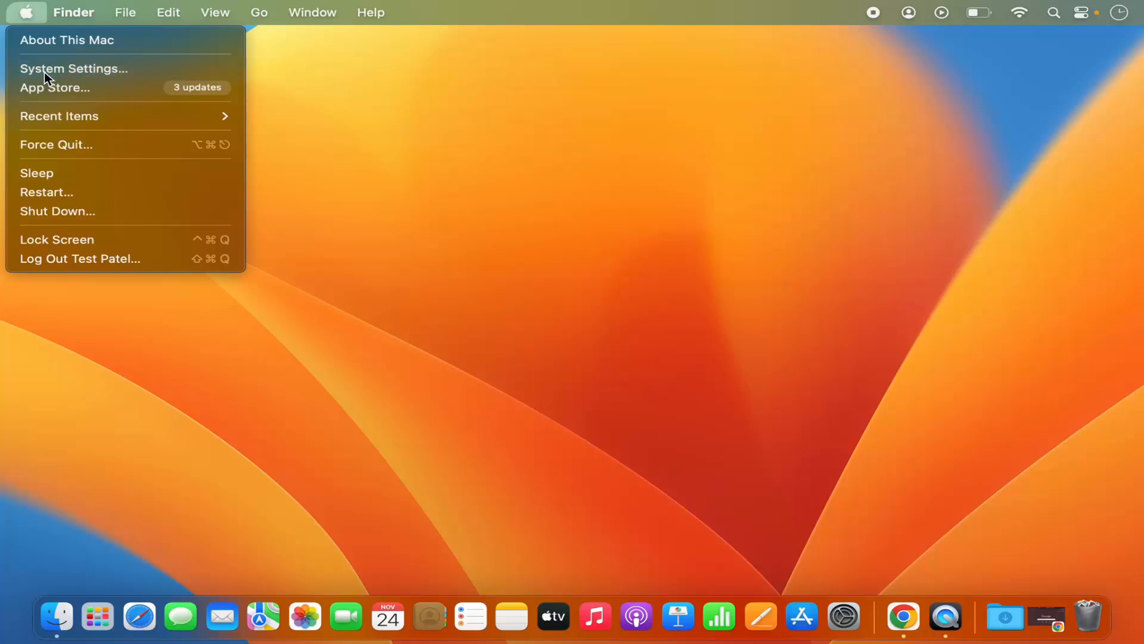
{"action": "left_click", "coordinate": [73, 68]}
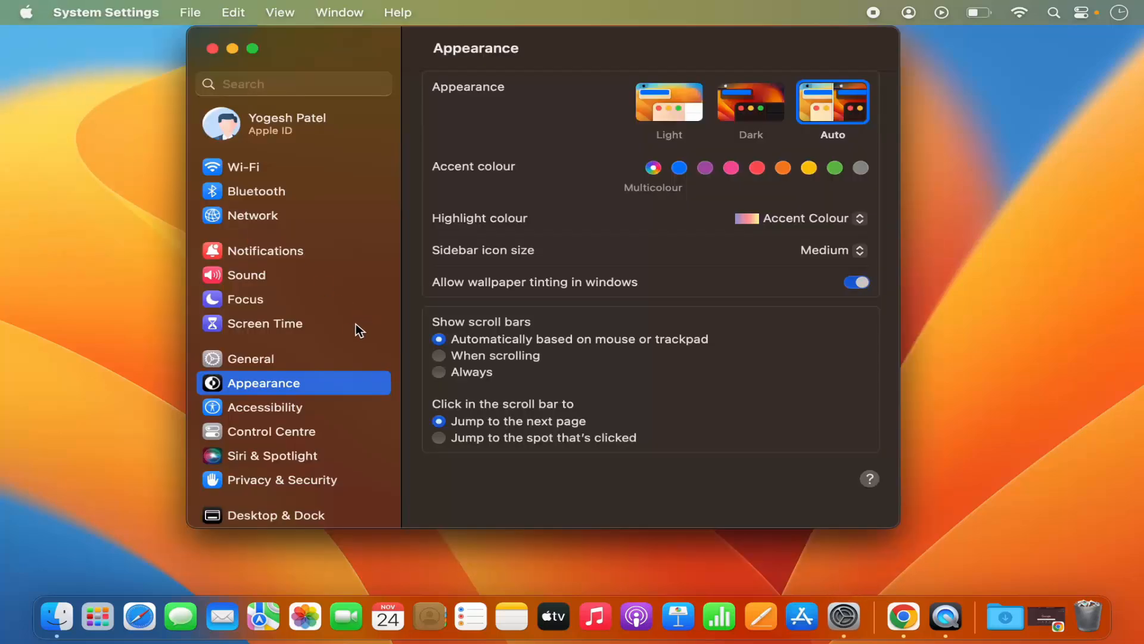
{"action": "mouse_move", "coordinate": [260, 396]}
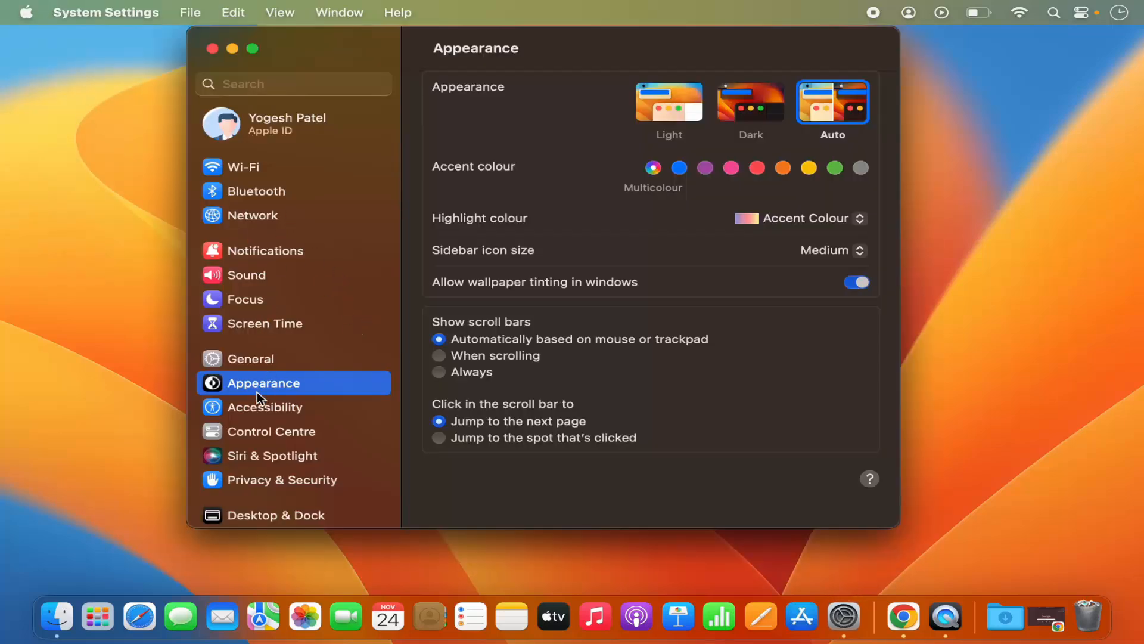
Step: Show the Accessibility pane and scroll down to its Motor section
{"action": "left_click", "coordinate": [264, 406]}
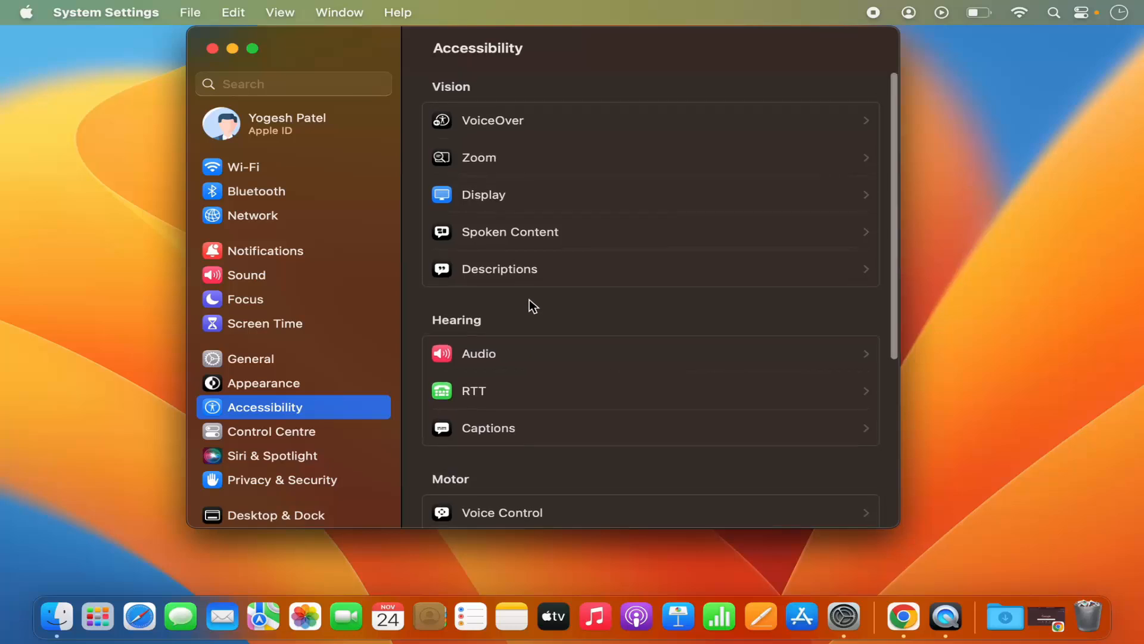
{"action": "scroll", "scroll_direction": "down", "scroll_amount": 3}
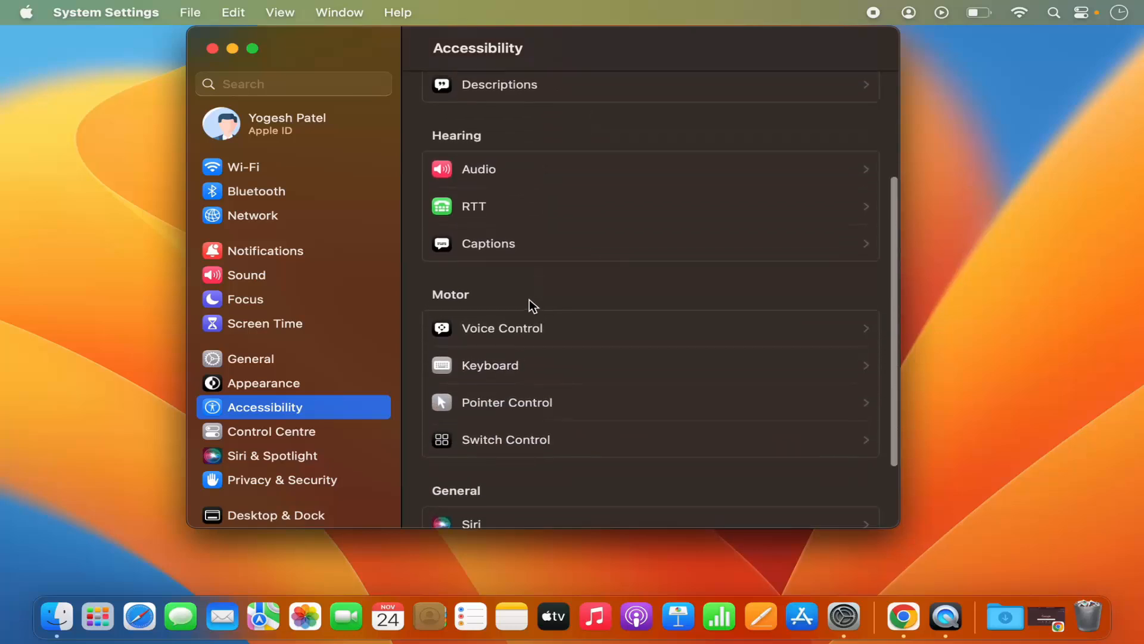
{"action": "scroll", "scroll_direction": "up", "scroll_amount": 3}
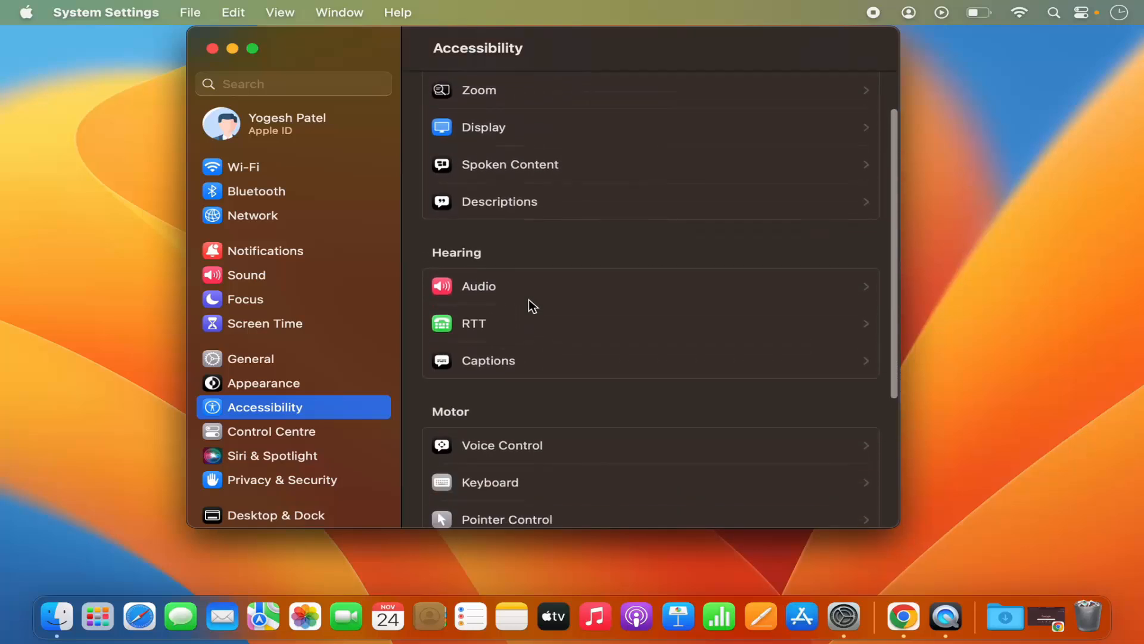
{"action": "scroll", "scroll_direction": "down", "scroll_amount": 3}
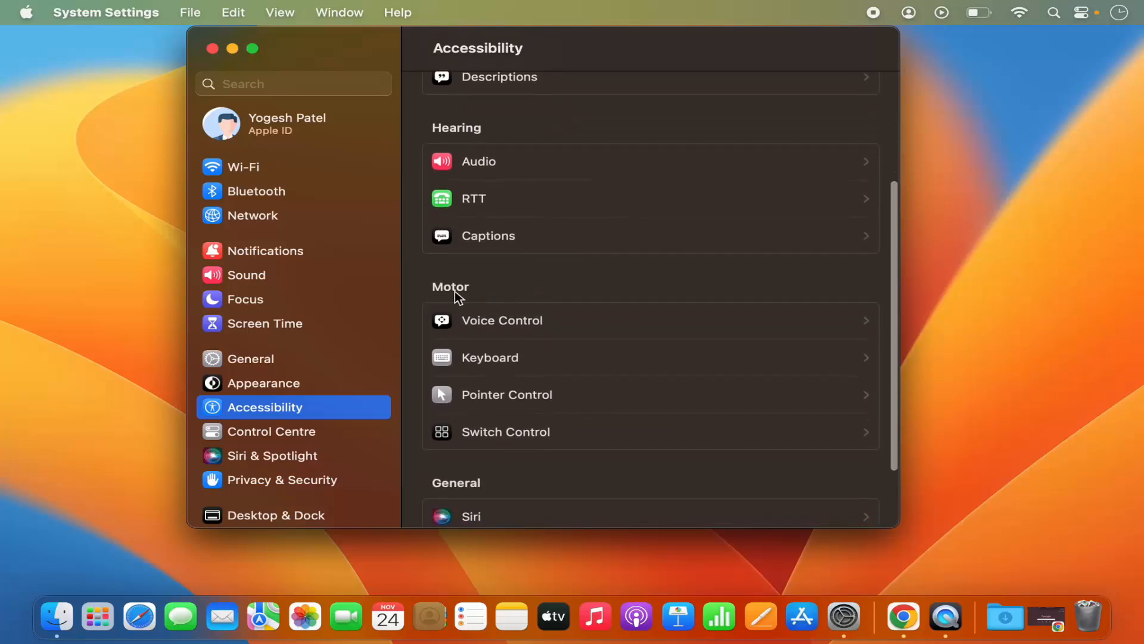
{"action": "mouse_move", "coordinate": [489, 327]}
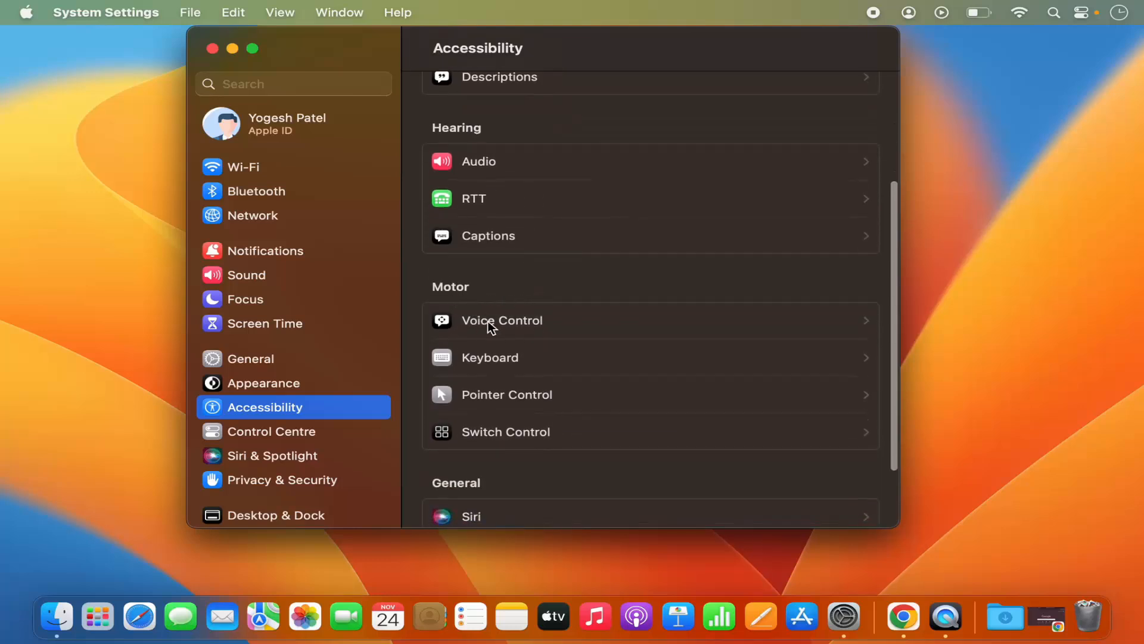
Step: Switch on Voice Control, authorising the change with the admin password
{"action": "left_click", "coordinate": [502, 320]}
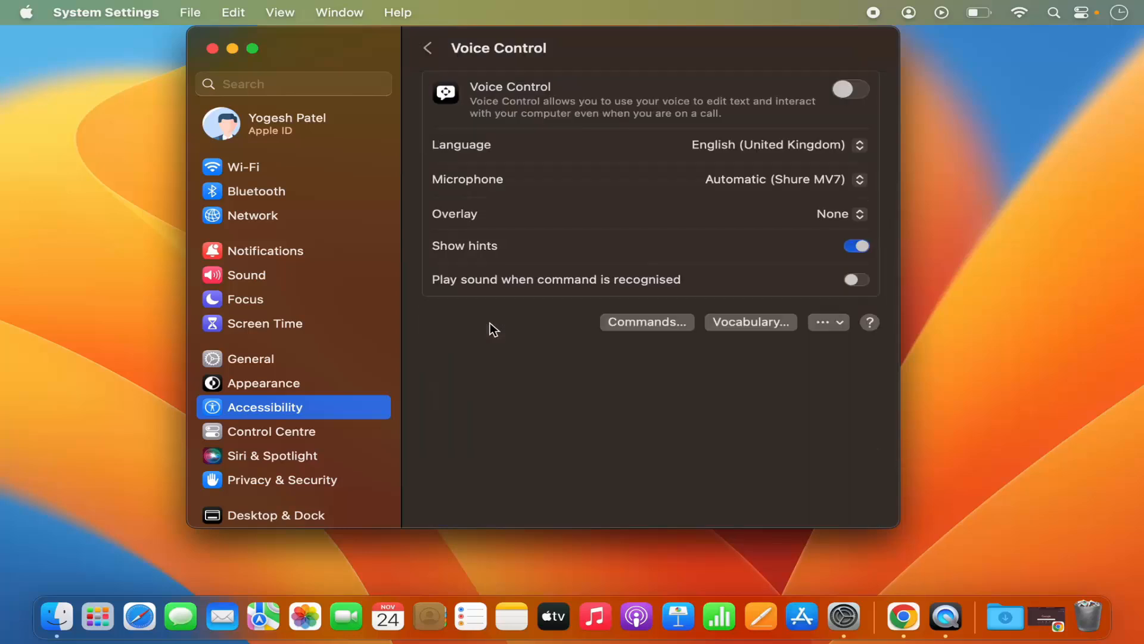
{"action": "mouse_move", "coordinate": [863, 100]}
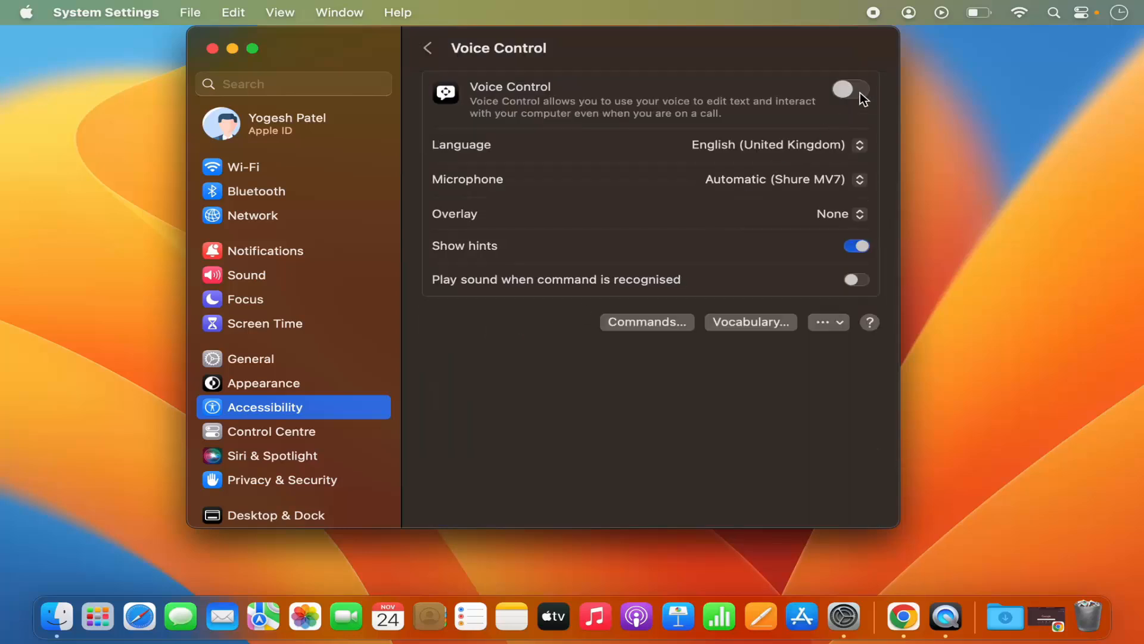
{"action": "mouse_move", "coordinate": [856, 103]}
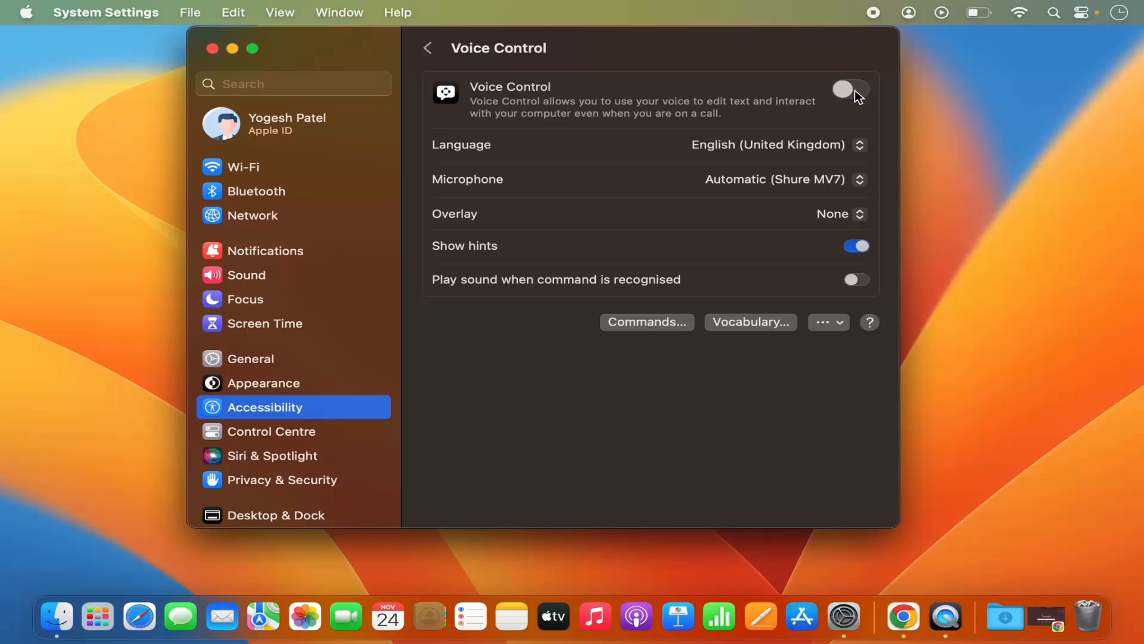
{"action": "left_click", "coordinate": [849, 91]}
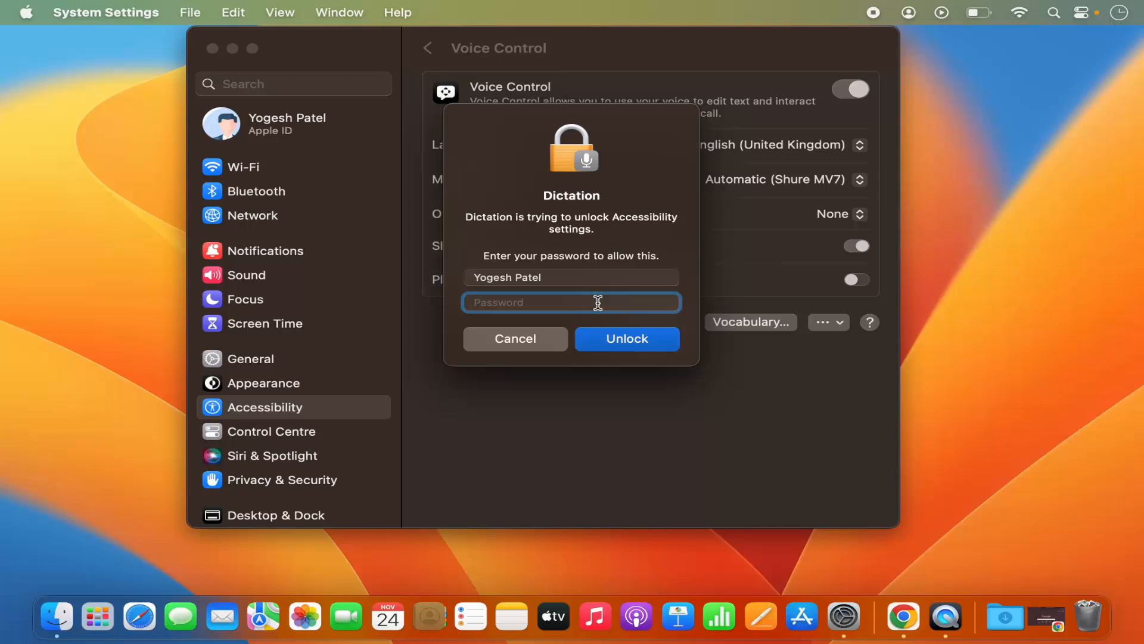
{"action": "type", "text": "••••"}
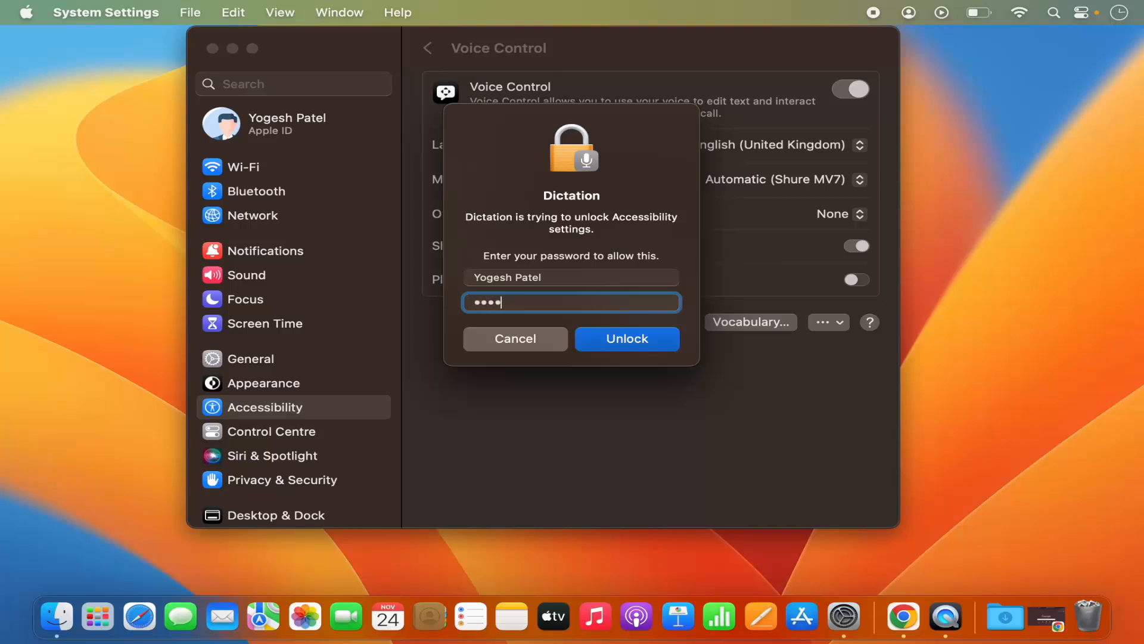
{"action": "left_click", "coordinate": [625, 338]}
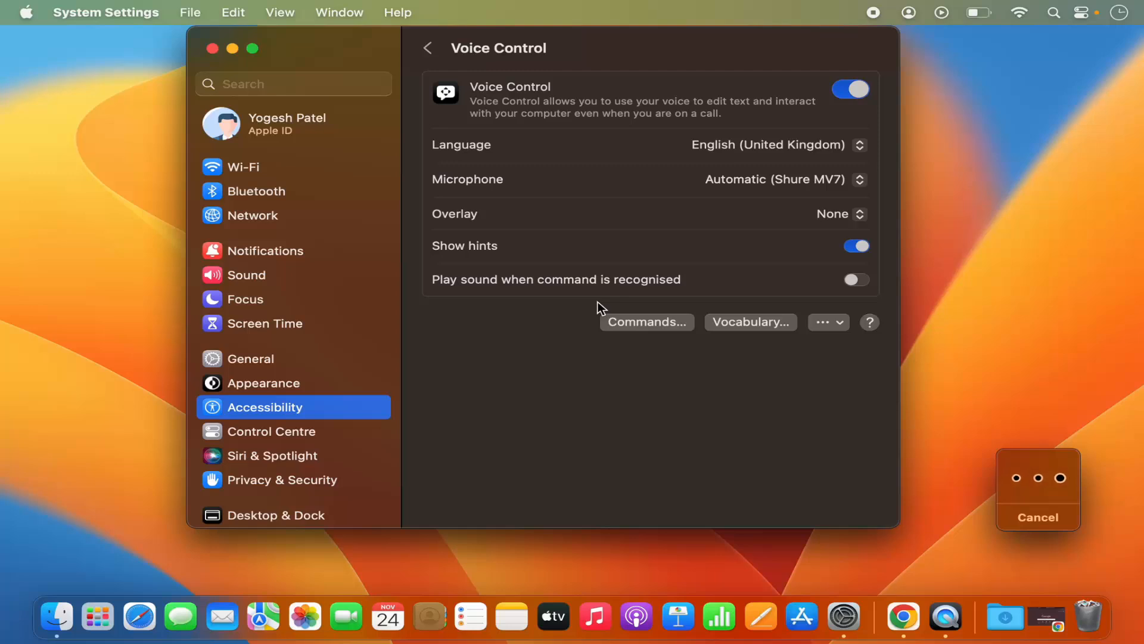
{"action": "mouse_move", "coordinate": [634, 326]}
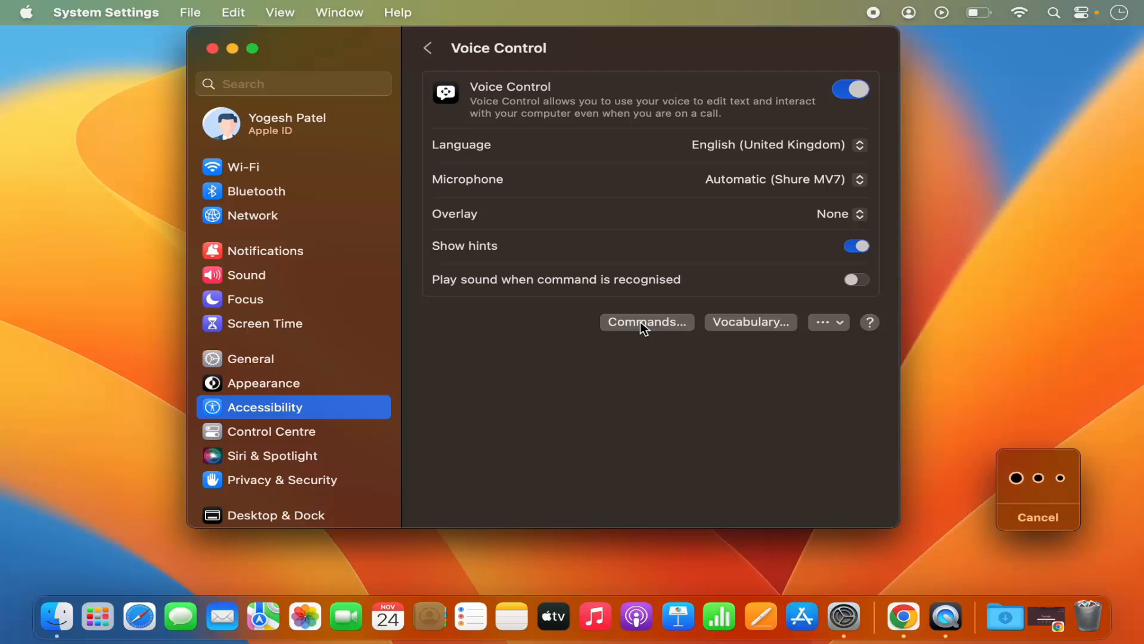
{"action": "left_click", "coordinate": [646, 322]}
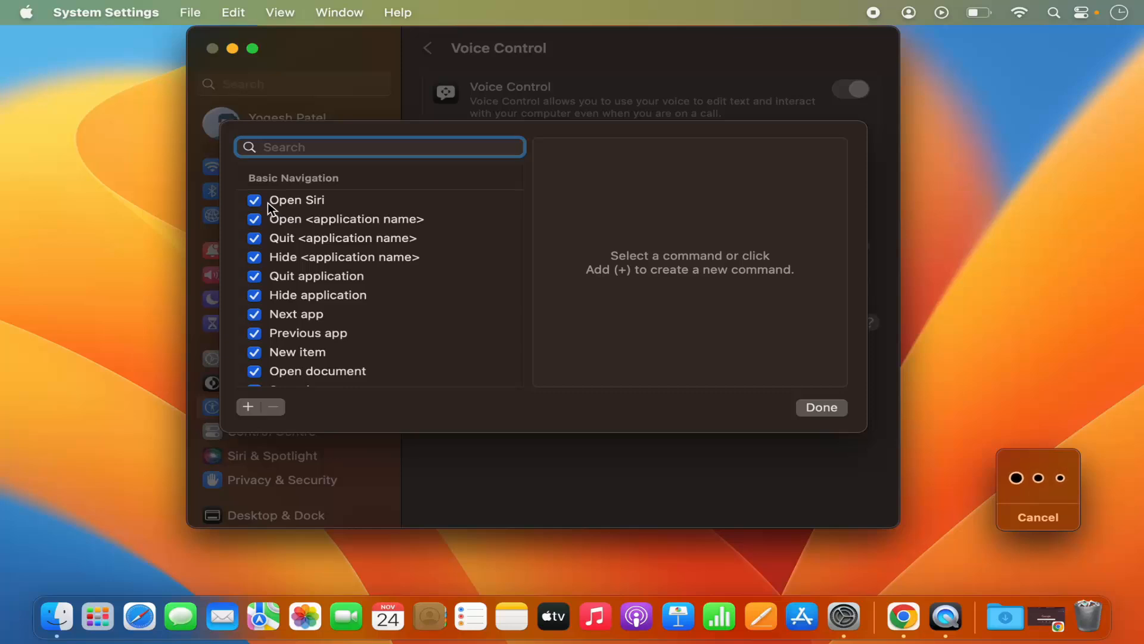
{"action": "mouse_move", "coordinate": [321, 213]}
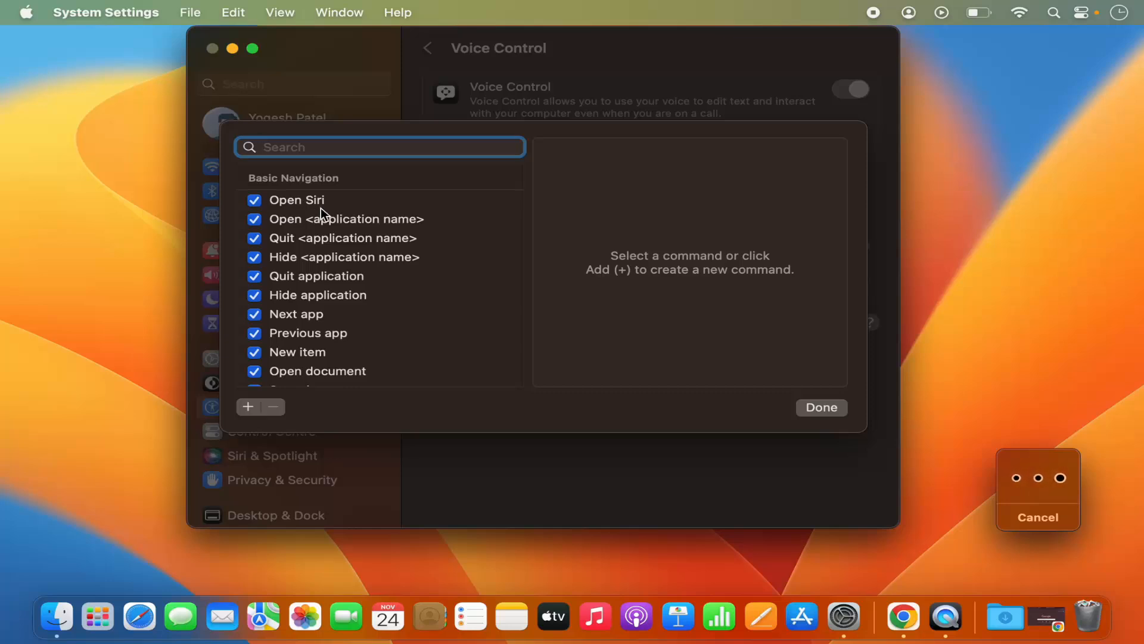
{"action": "mouse_move", "coordinate": [326, 217]}
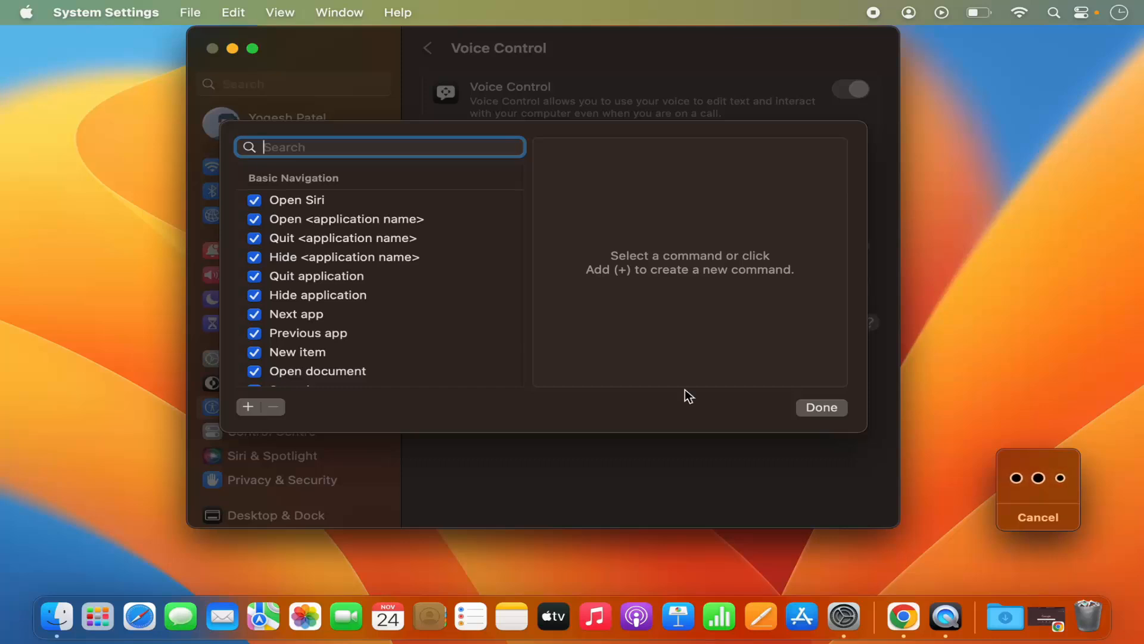
{"action": "left_click", "coordinate": [820, 408]}
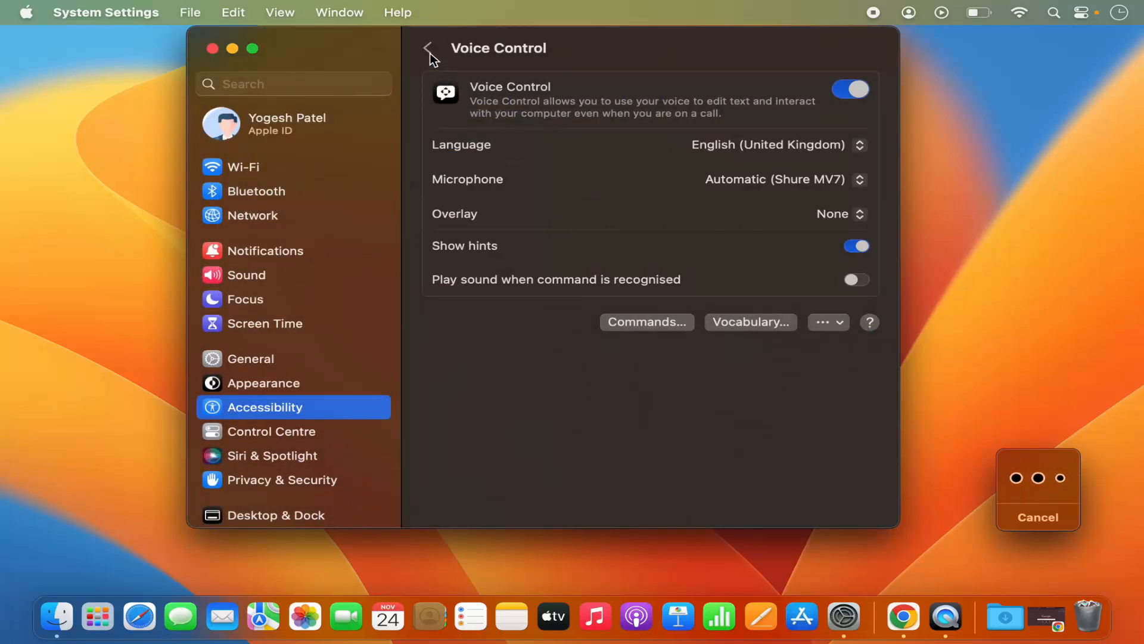
Step: Return to the Accessibility overview and scroll down to the General section with Siri
{"action": "left_click", "coordinate": [428, 47]}
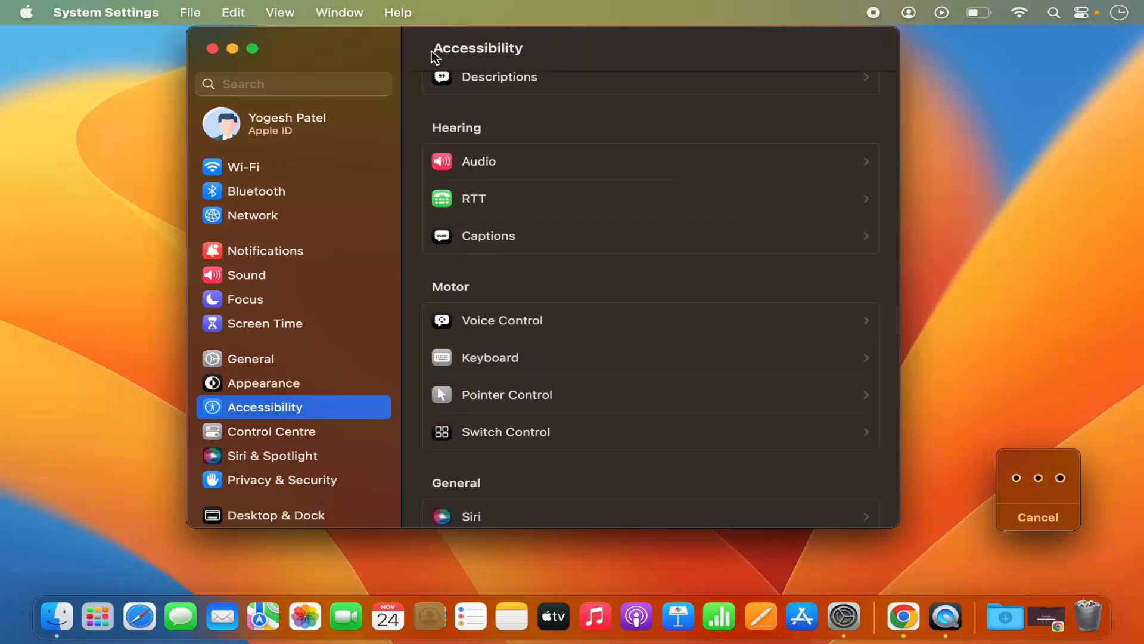
{"action": "mouse_move", "coordinate": [358, 411]}
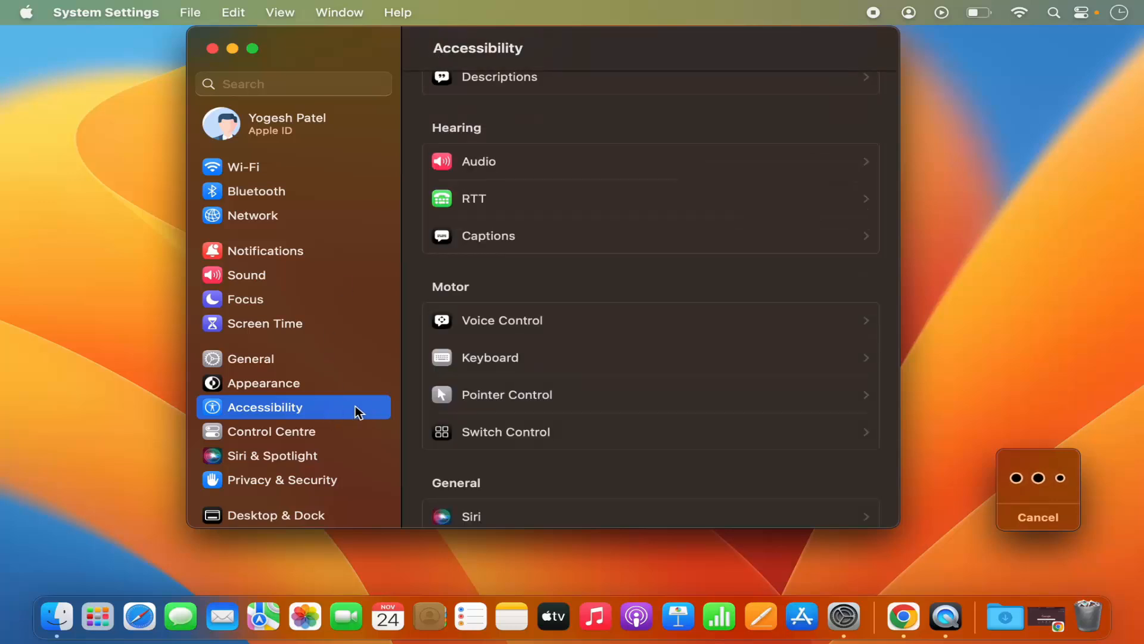
{"action": "mouse_move", "coordinate": [507, 337]}
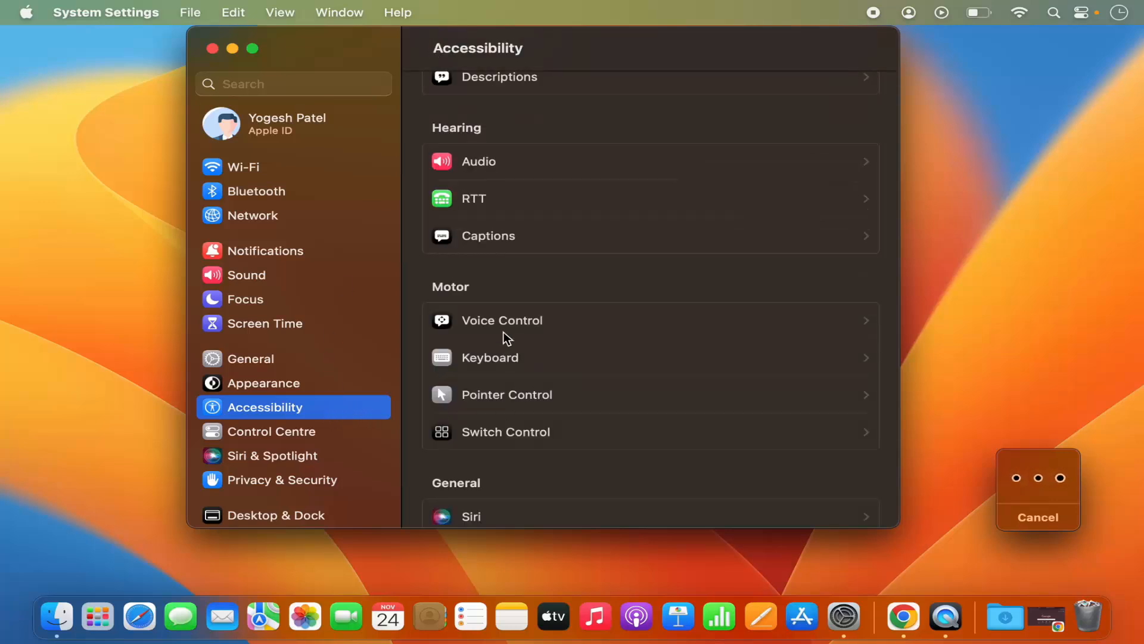
{"action": "scroll", "scroll_direction": "down", "scroll_amount": 3}
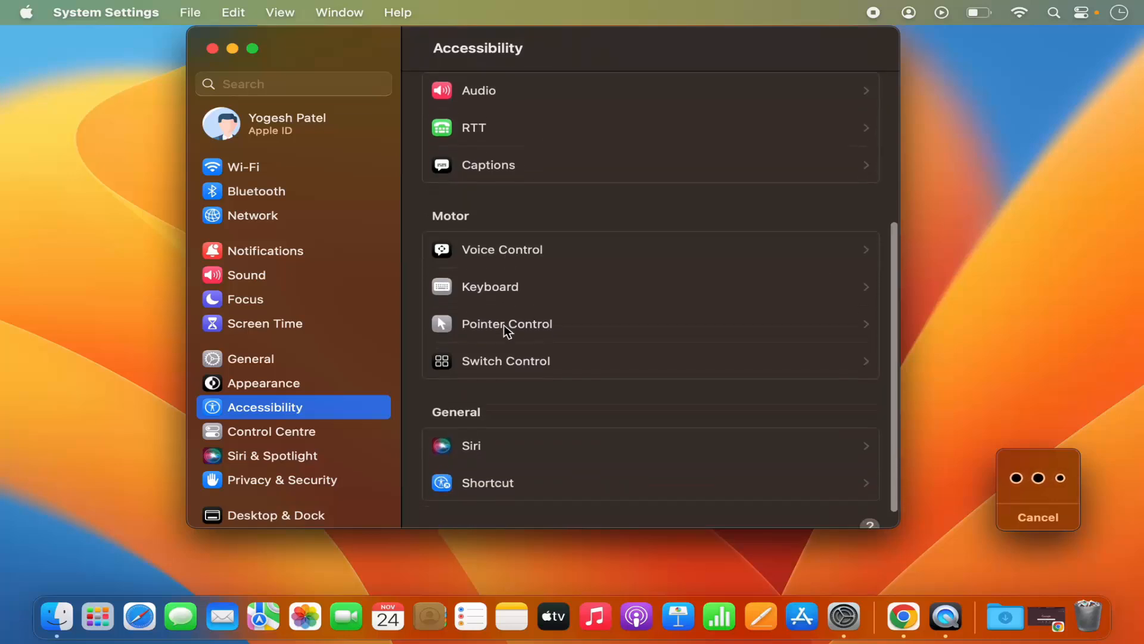
{"action": "scroll", "scroll_direction": "down", "scroll_amount": 3}
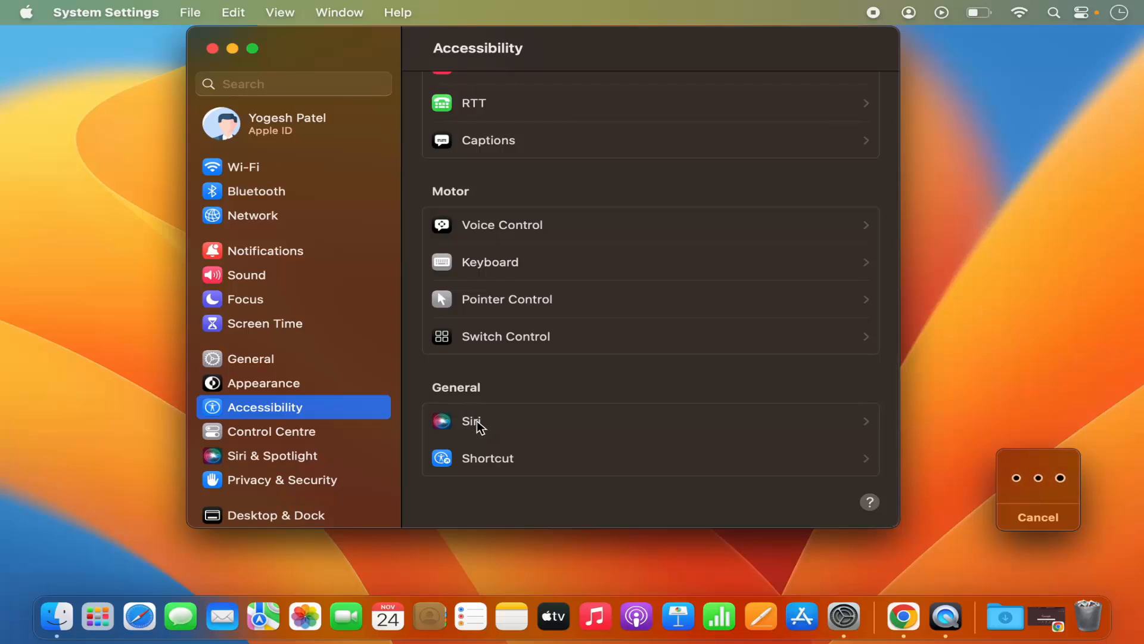
Step: Switch on Type to Siri in the Accessibility Siri settings
{"action": "left_click", "coordinate": [474, 421]}
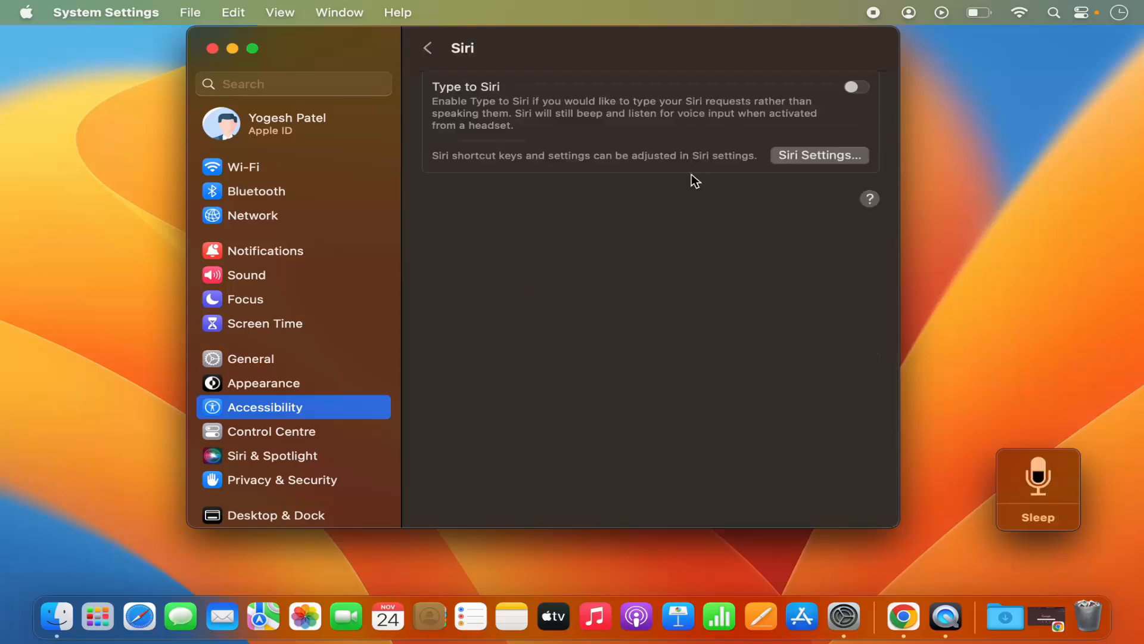
{"action": "mouse_move", "coordinate": [856, 87]}
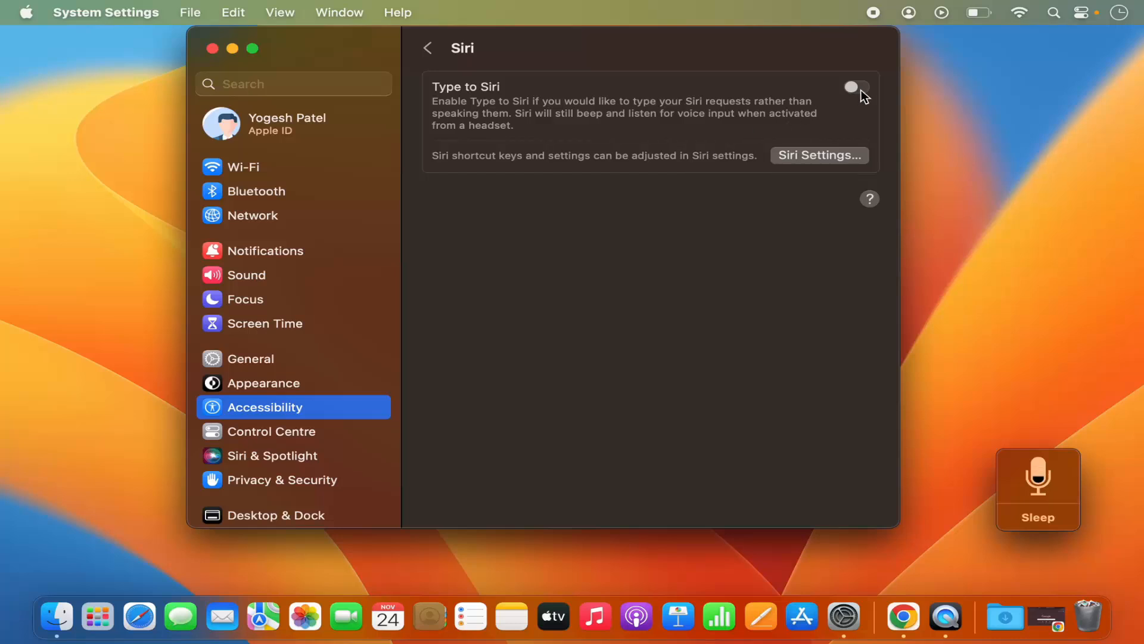
{"action": "left_click", "coordinate": [856, 87]}
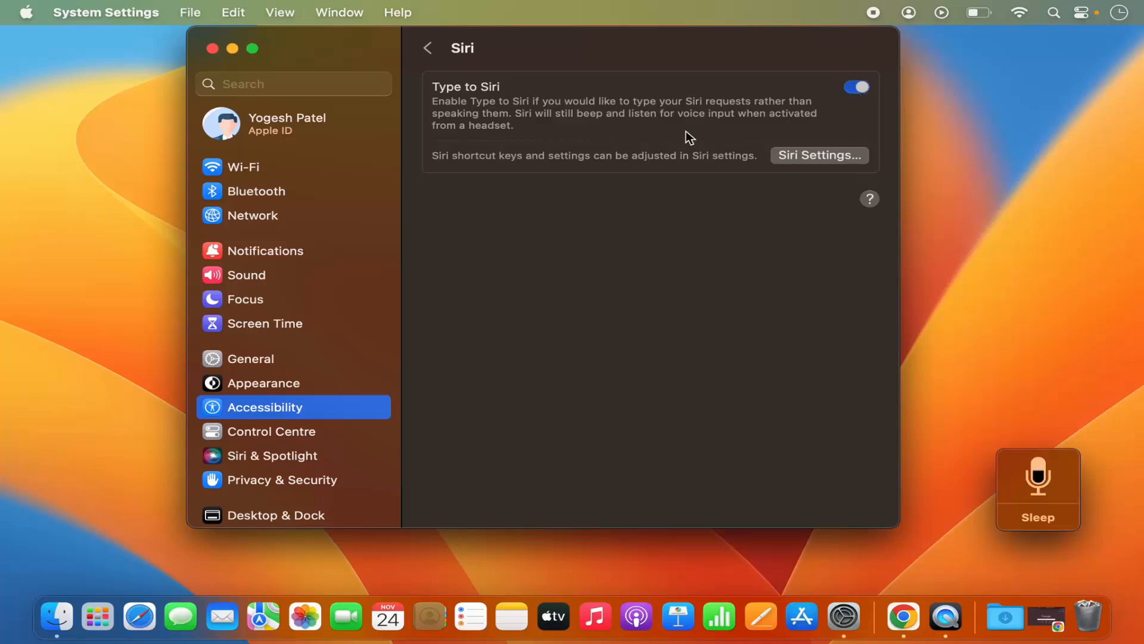
{"action": "mouse_move", "coordinate": [467, 117]}
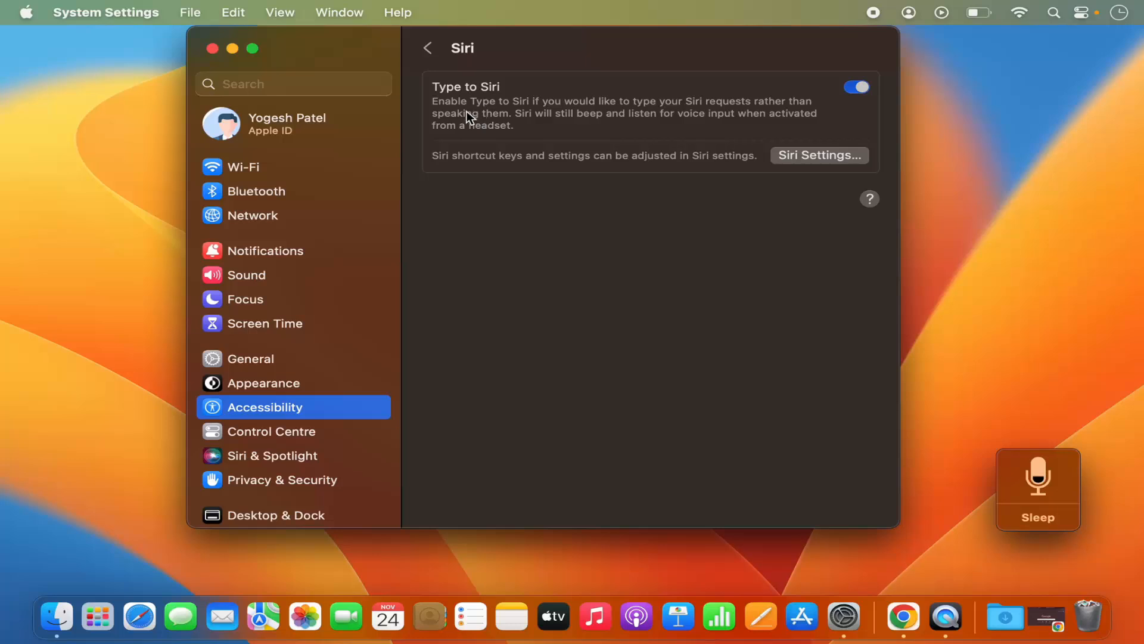
{"action": "mouse_move", "coordinate": [533, 118]}
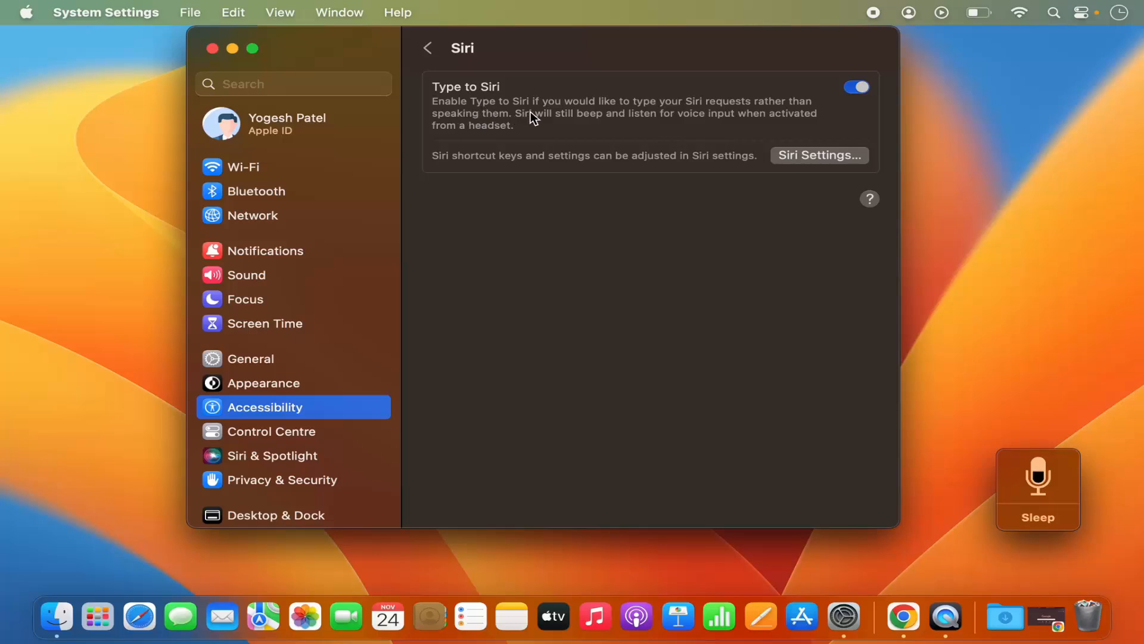
{"action": "mouse_move", "coordinate": [663, 112]}
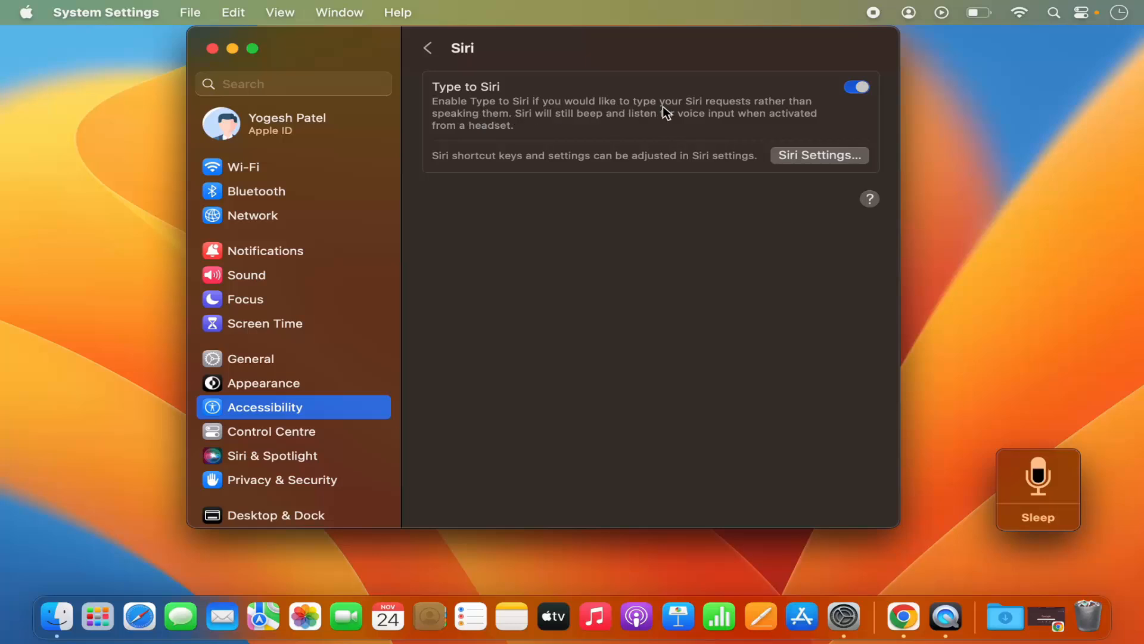
{"action": "mouse_move", "coordinate": [529, 129]}
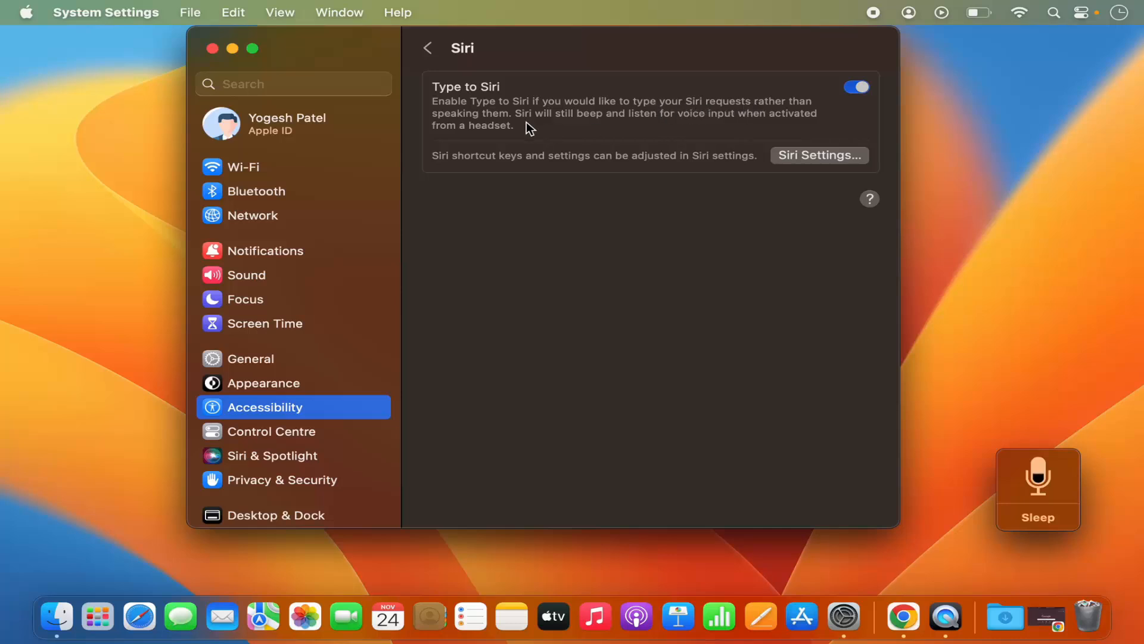
{"action": "mouse_move", "coordinate": [641, 132]}
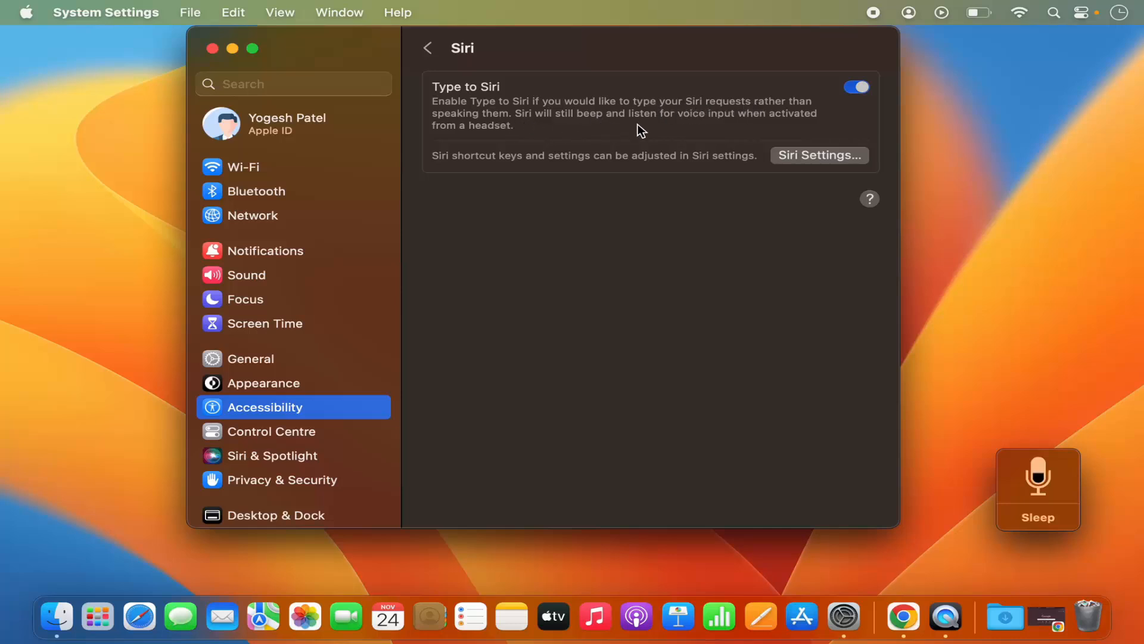
{"action": "mouse_move", "coordinate": [684, 145]}
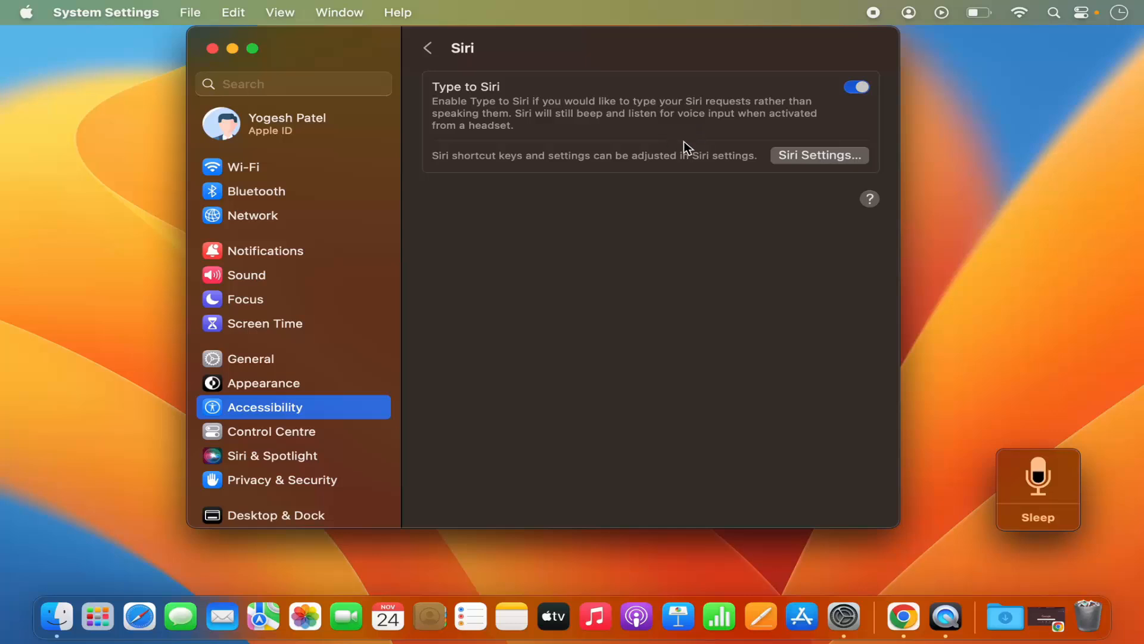
{"action": "mouse_move", "coordinate": [463, 75]}
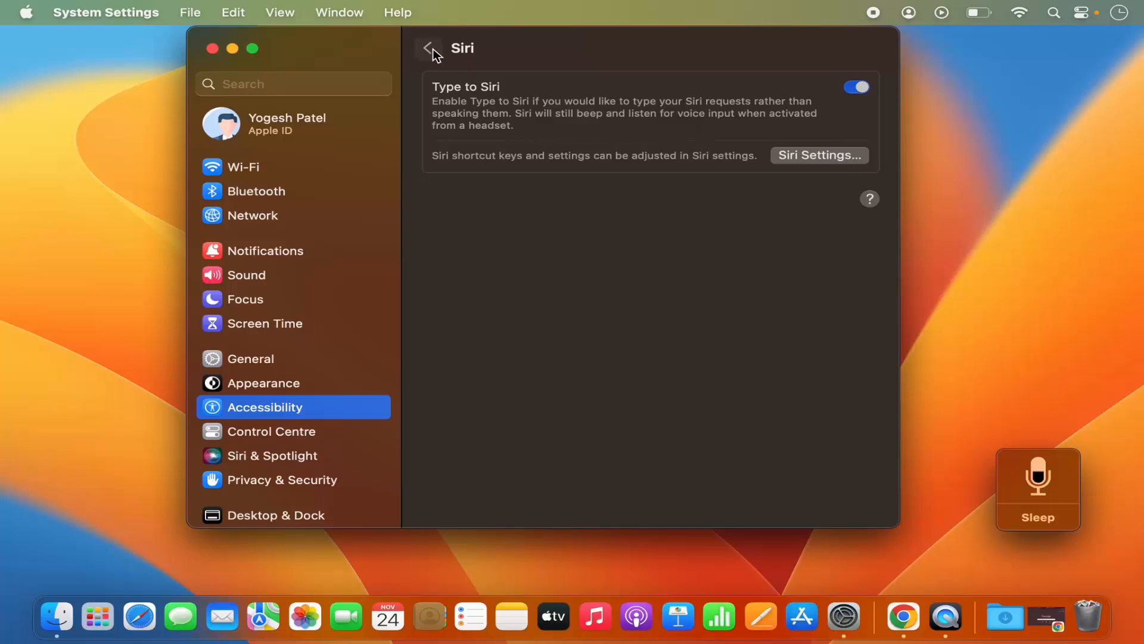
Step: Go back to Accessibility and show the Siri & Spotlight settings from the sidebar
{"action": "left_click", "coordinate": [428, 48]}
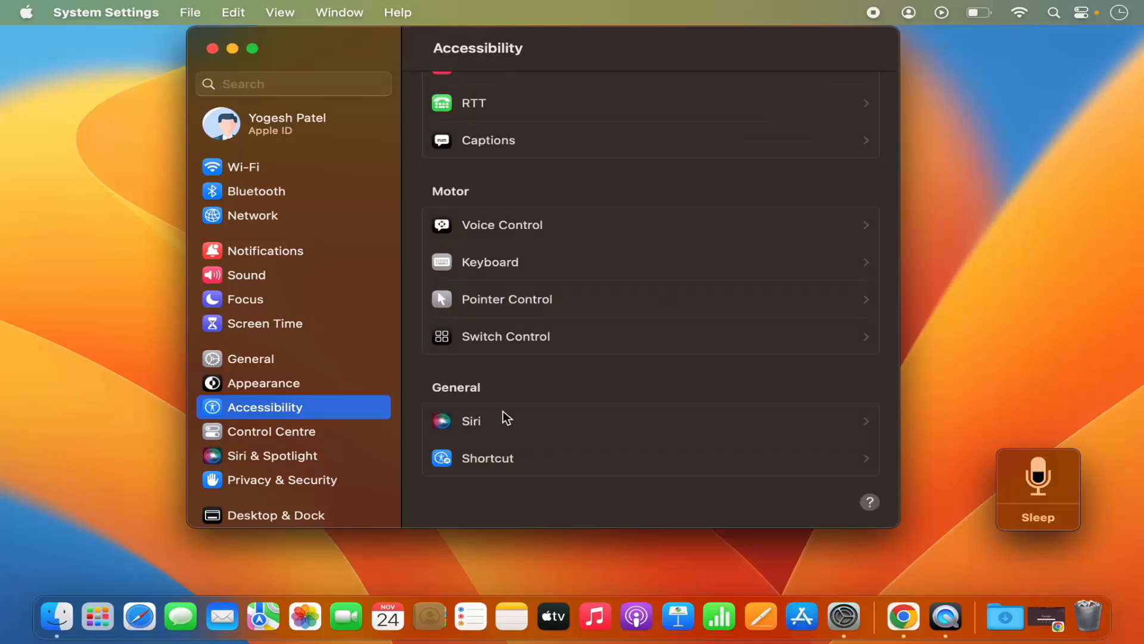
{"action": "mouse_move", "coordinate": [253, 342]}
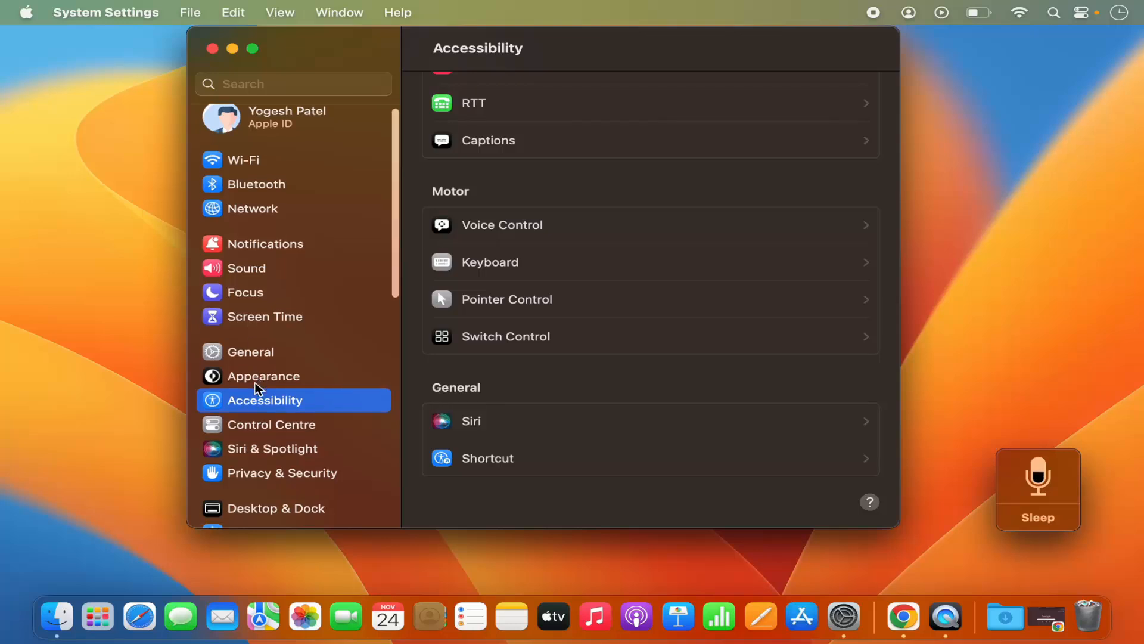
{"action": "scroll", "scroll_direction": "down", "scroll_amount": 3}
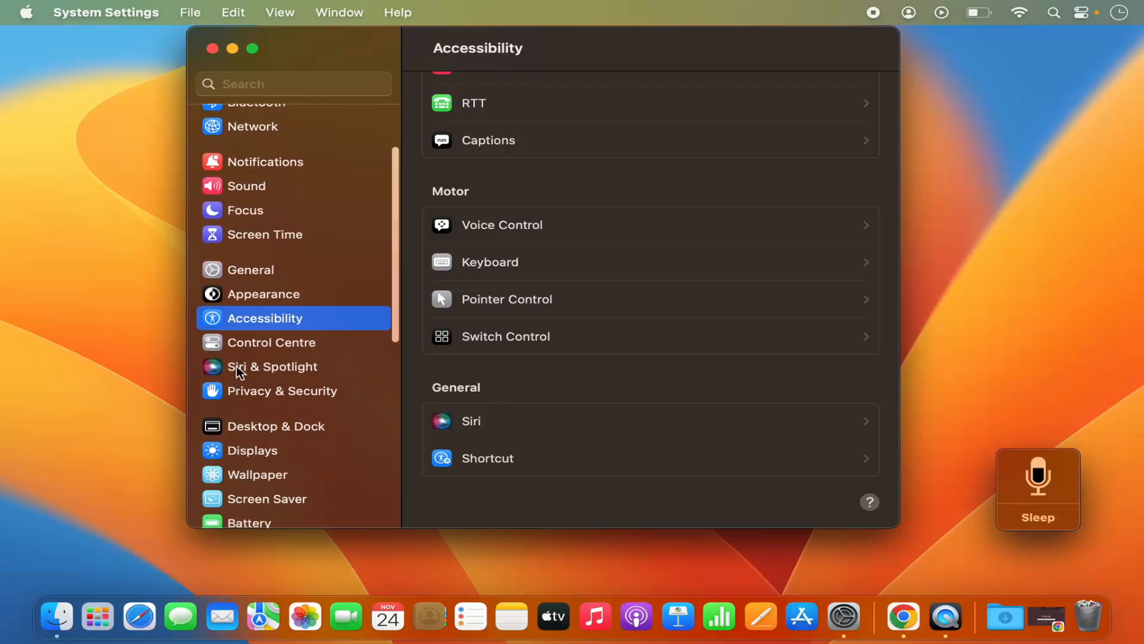
{"action": "mouse_move", "coordinate": [256, 377]}
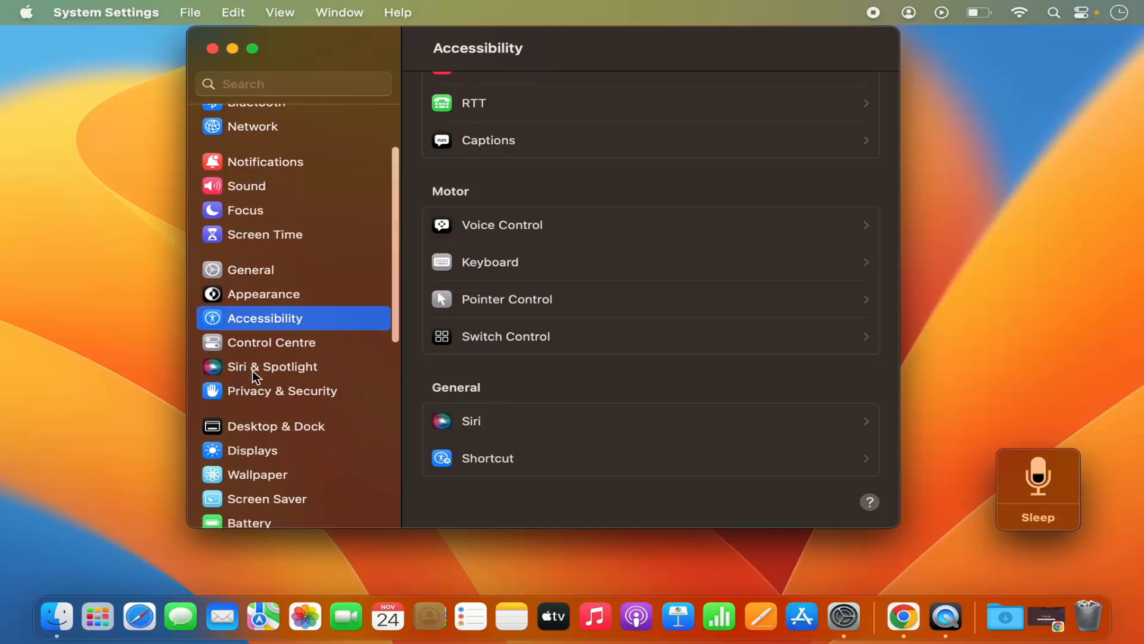
{"action": "left_click", "coordinate": [272, 366]}
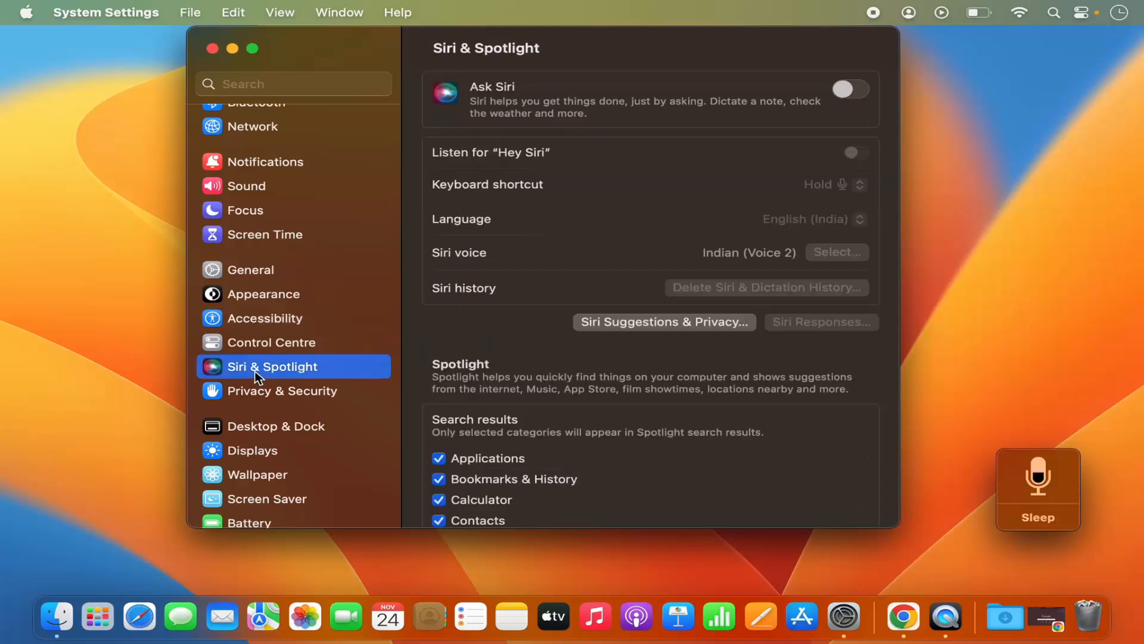
{"action": "mouse_move", "coordinate": [488, 107]}
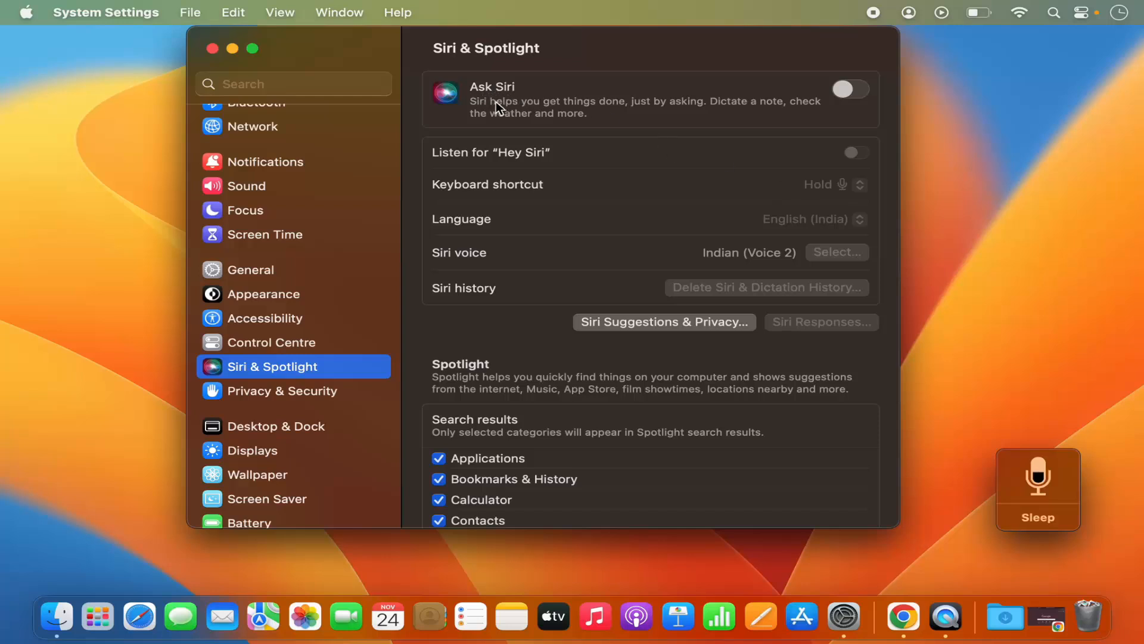
{"action": "mouse_move", "coordinate": [613, 115]}
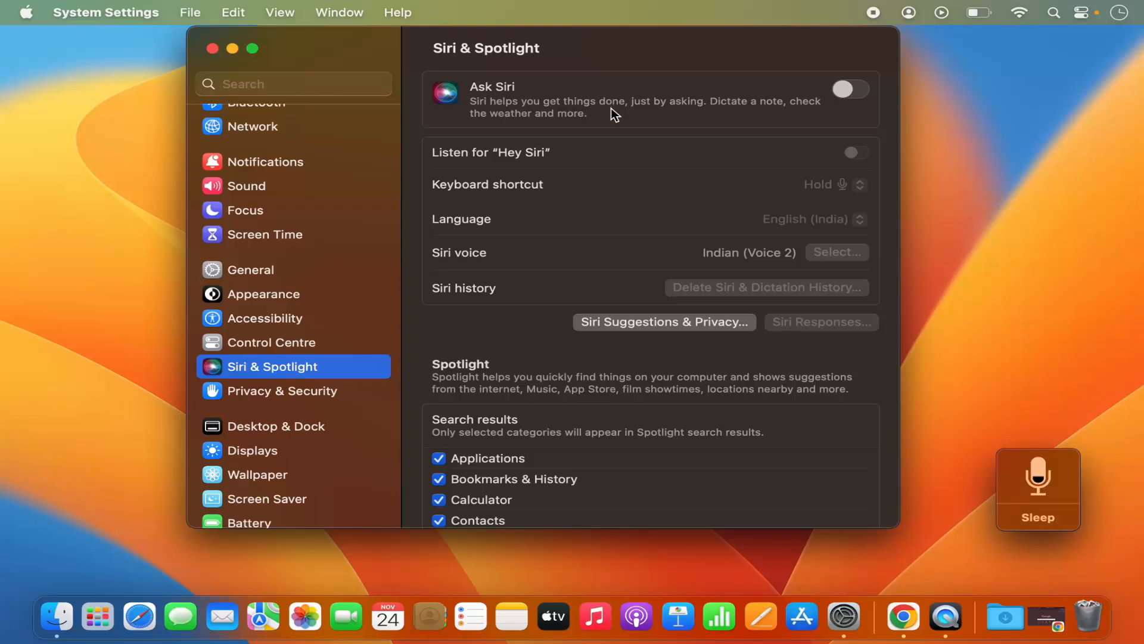
{"action": "mouse_move", "coordinate": [726, 115]}
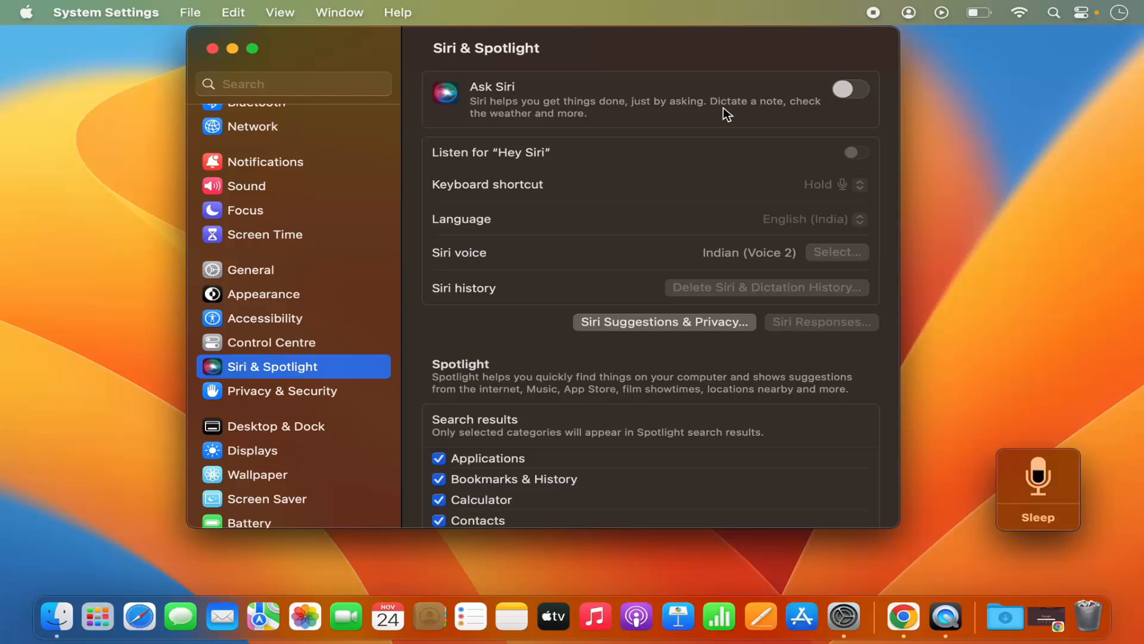
{"action": "mouse_move", "coordinate": [539, 119]}
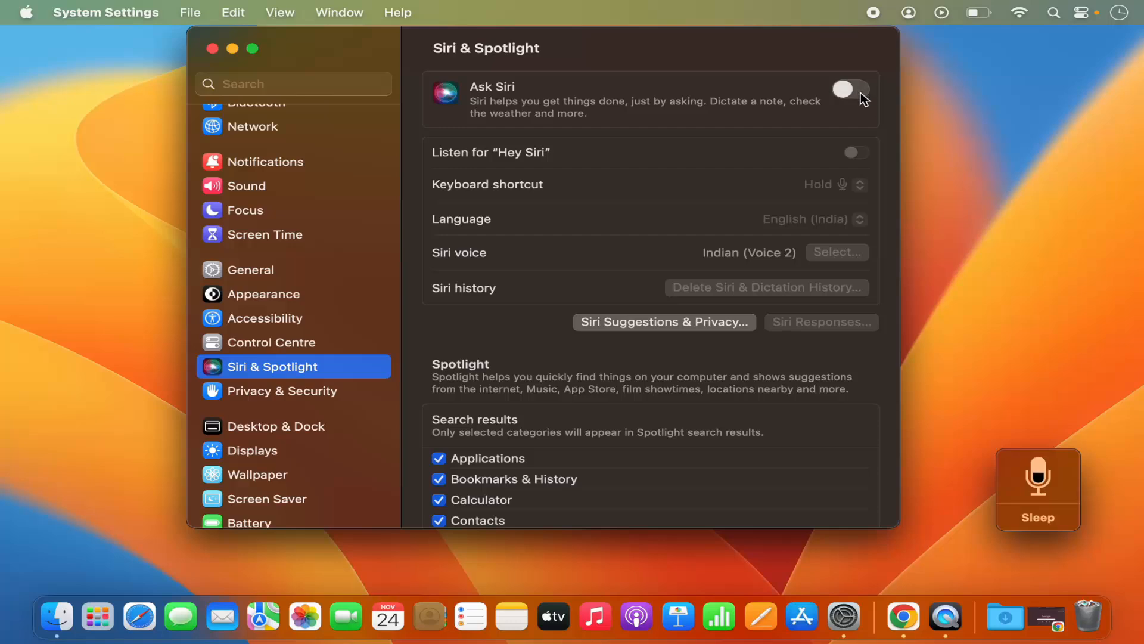
Step: Start enabling Ask Siri with English (United Kingdom) as Siri's language
{"action": "left_click", "coordinate": [849, 90]}
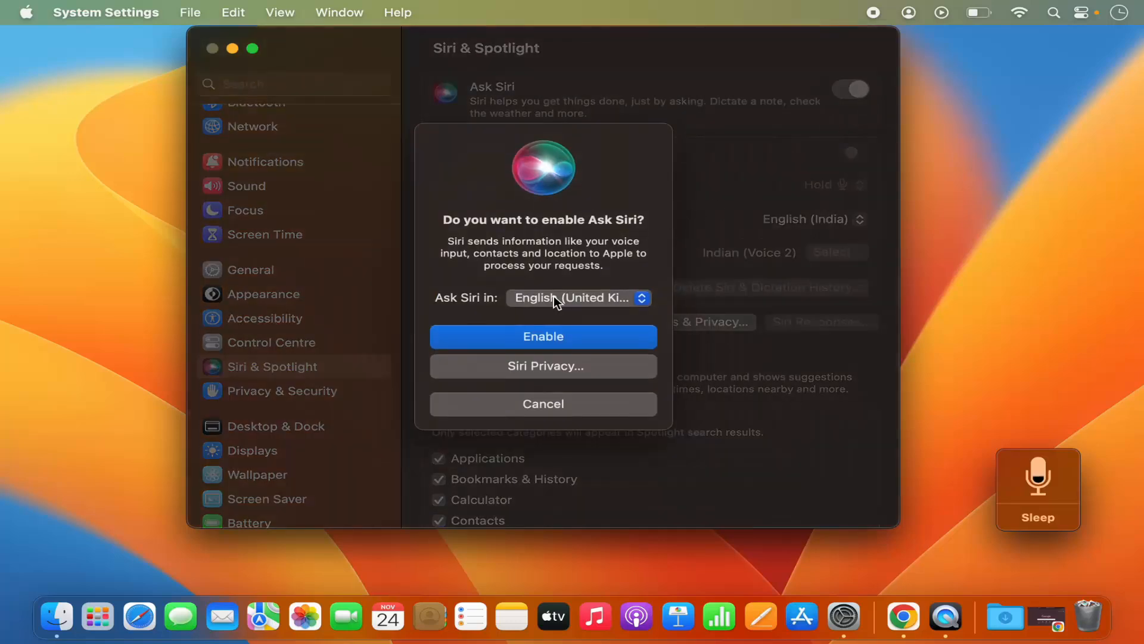
{"action": "mouse_move", "coordinate": [494, 304]}
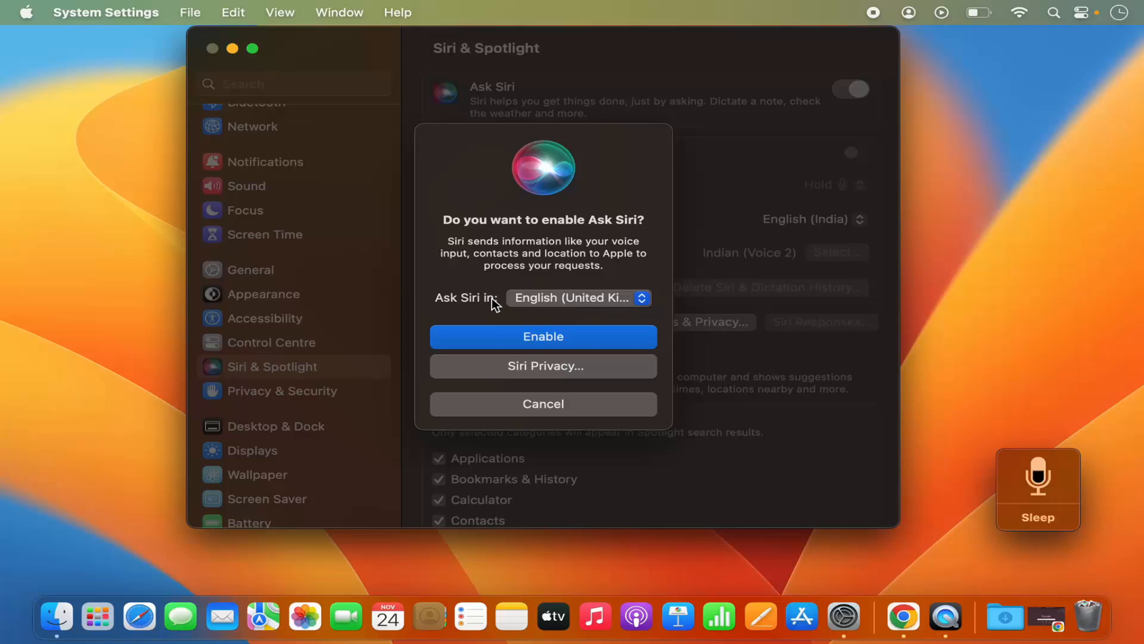
{"action": "left_click", "coordinate": [577, 298]}
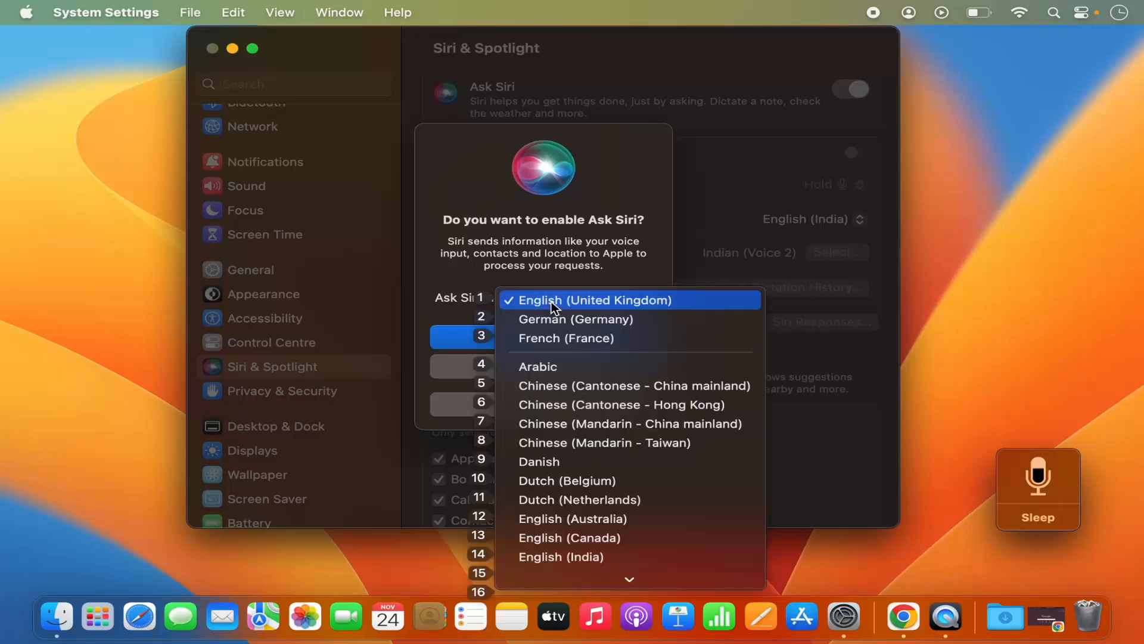
{"action": "mouse_move", "coordinate": [540, 302]}
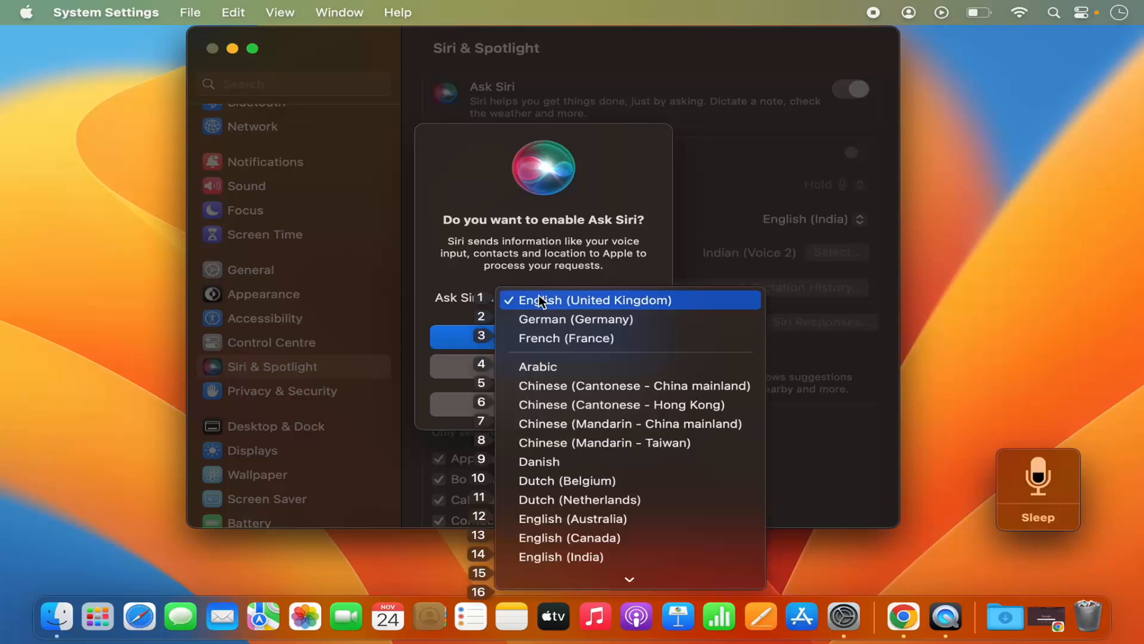
{"action": "left_click", "coordinate": [593, 299]}
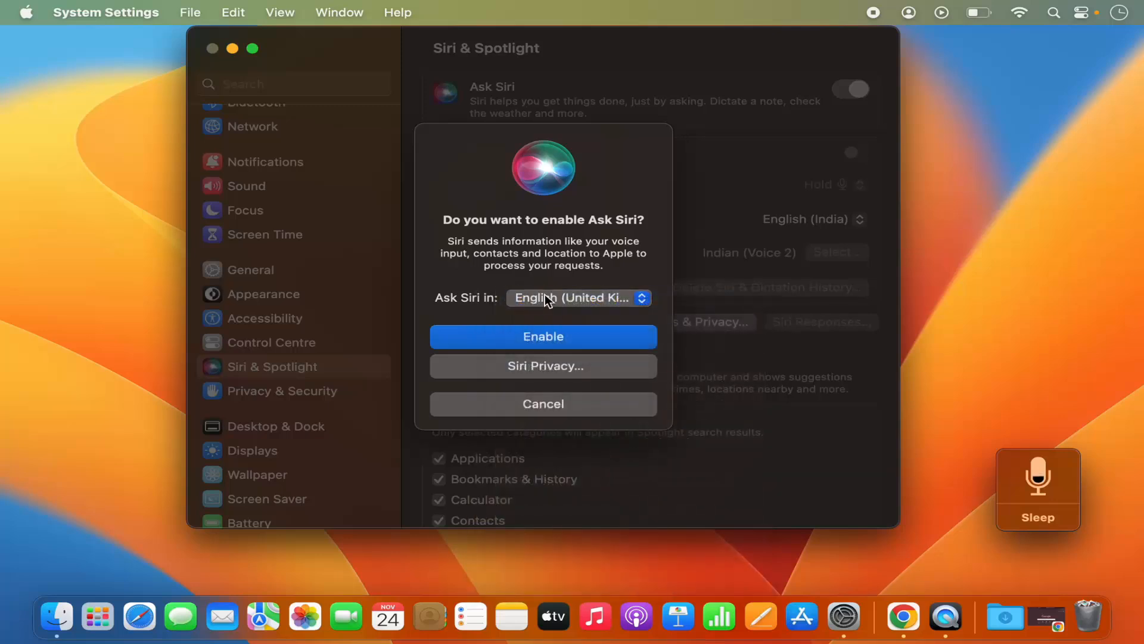
{"action": "mouse_move", "coordinate": [555, 298]}
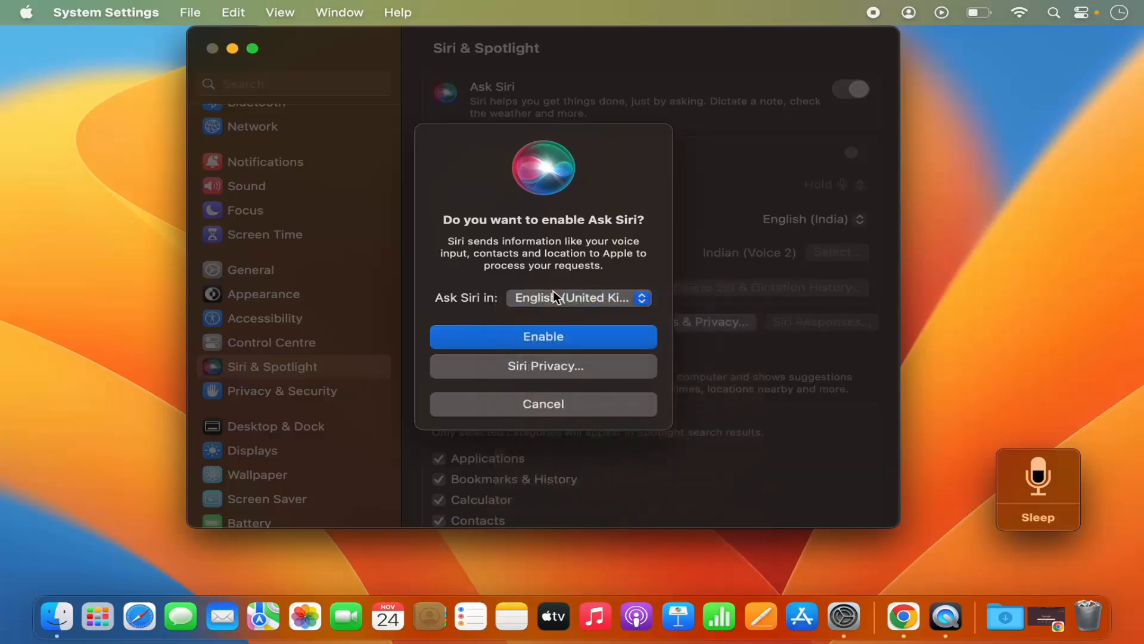
{"action": "mouse_move", "coordinate": [544, 336]}
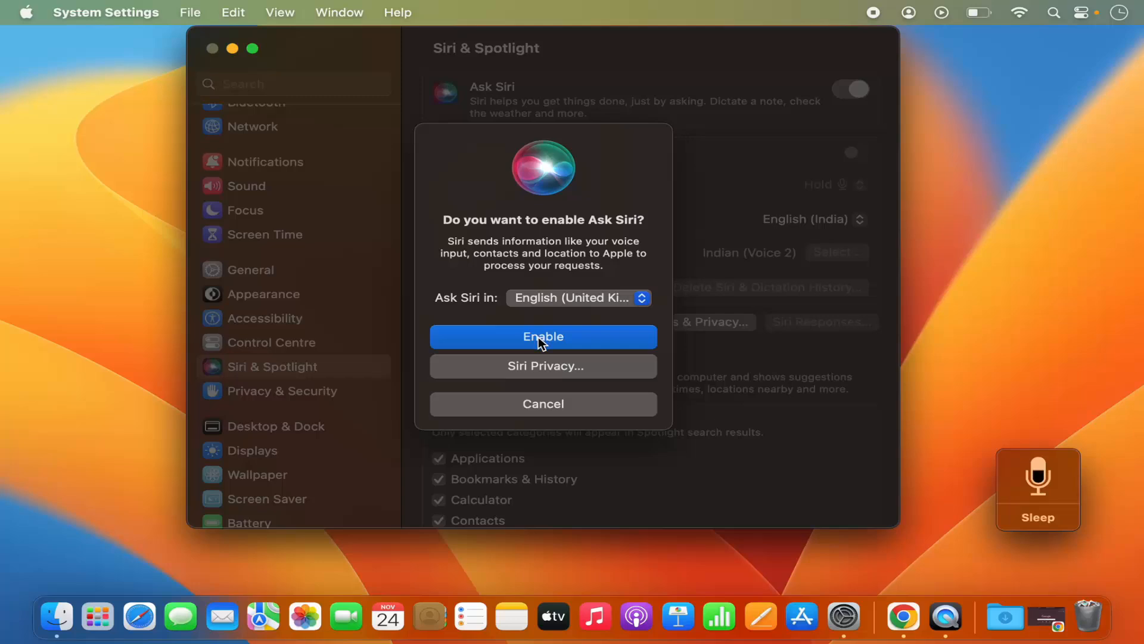
Step: Confirm enabling Ask Siri, bringing up the Improve Siri & Dictation prompt
{"action": "left_click", "coordinate": [543, 337]}
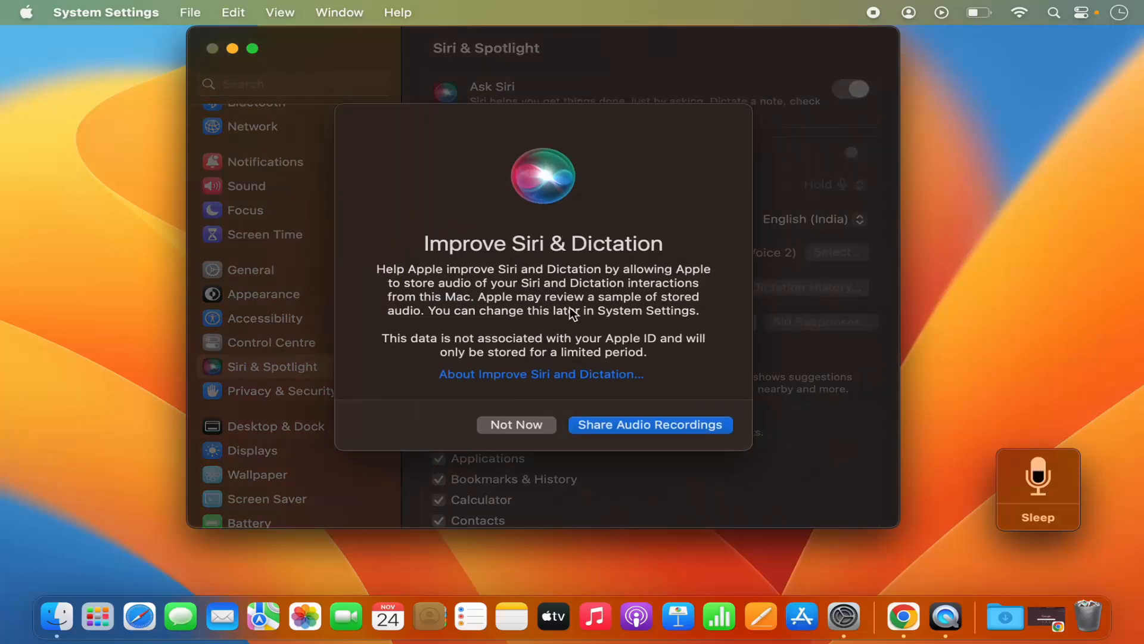
{"action": "mouse_move", "coordinate": [520, 264]}
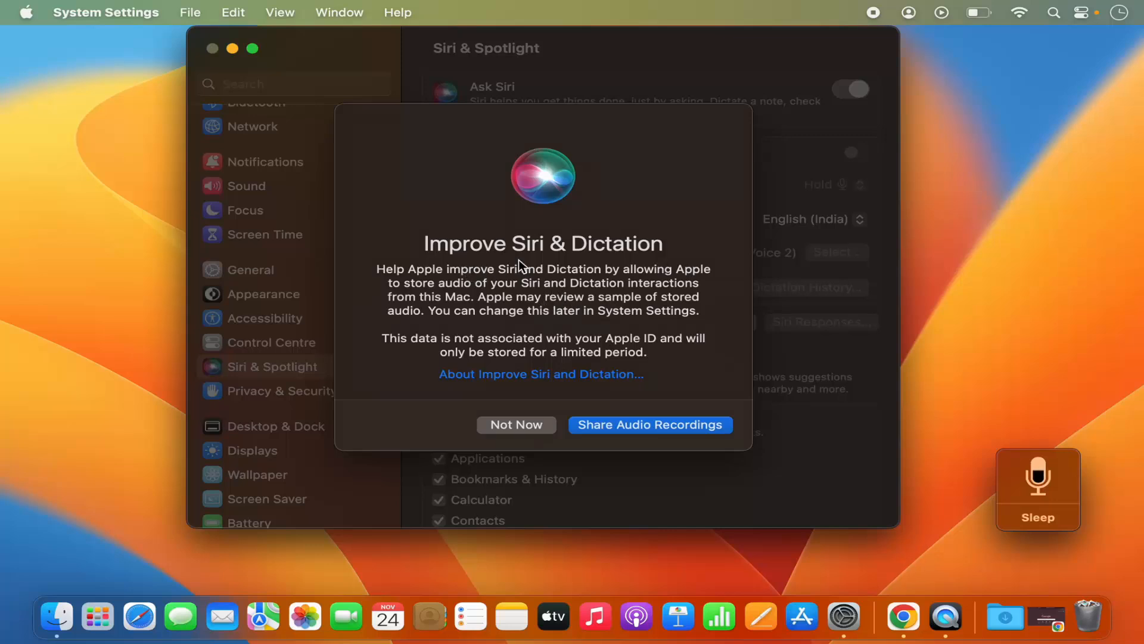
{"action": "mouse_move", "coordinate": [459, 261]}
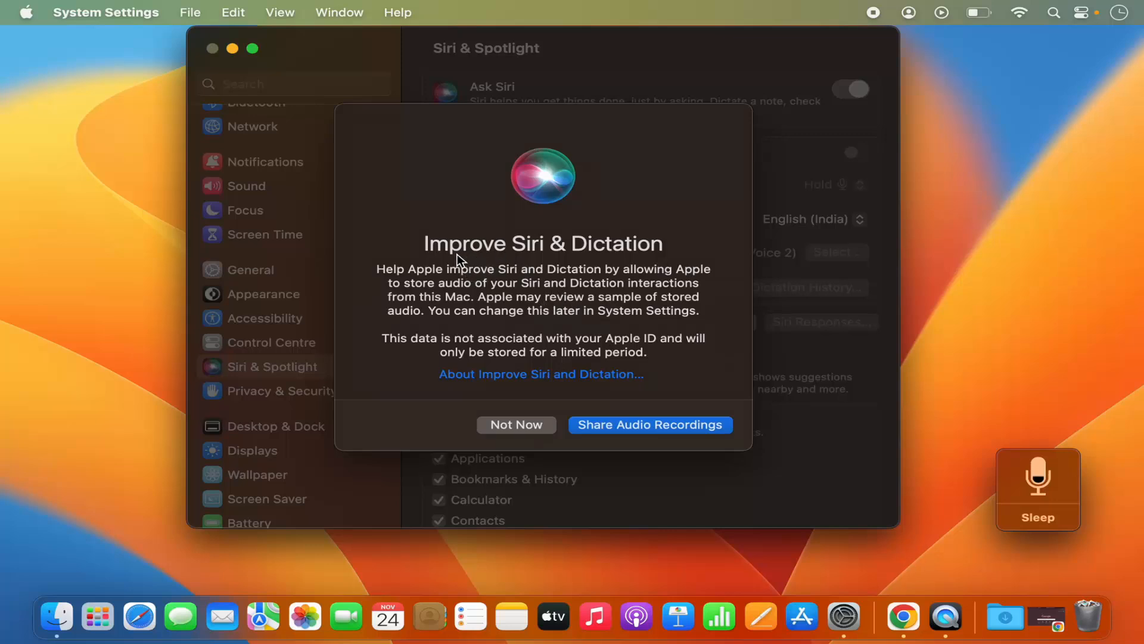
{"action": "mouse_move", "coordinate": [557, 261]}
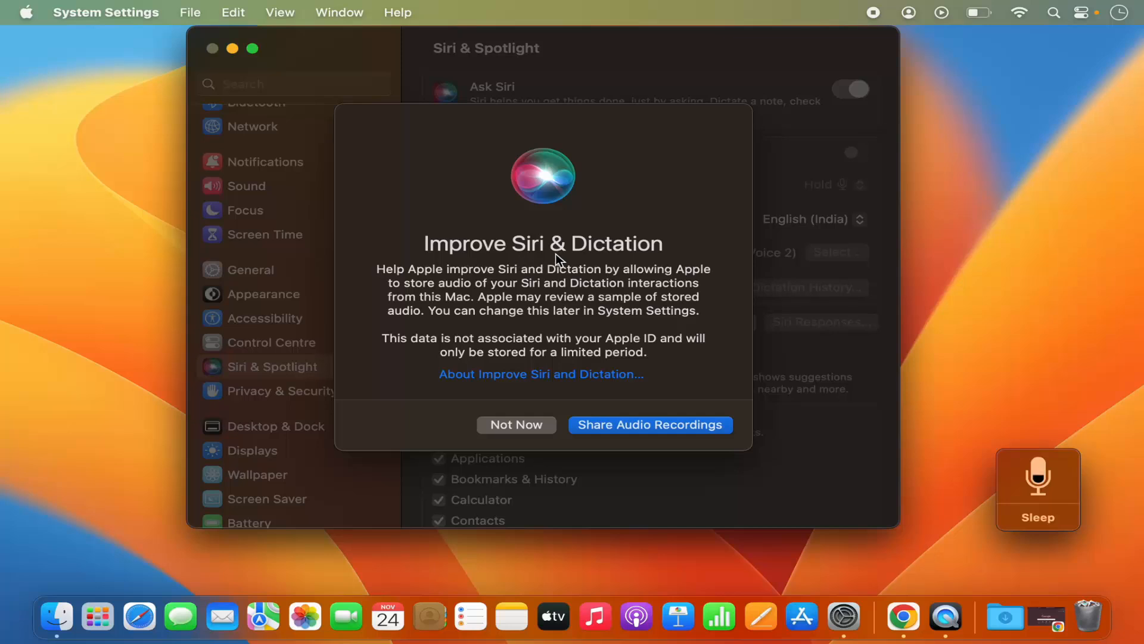
{"action": "mouse_move", "coordinate": [571, 398]}
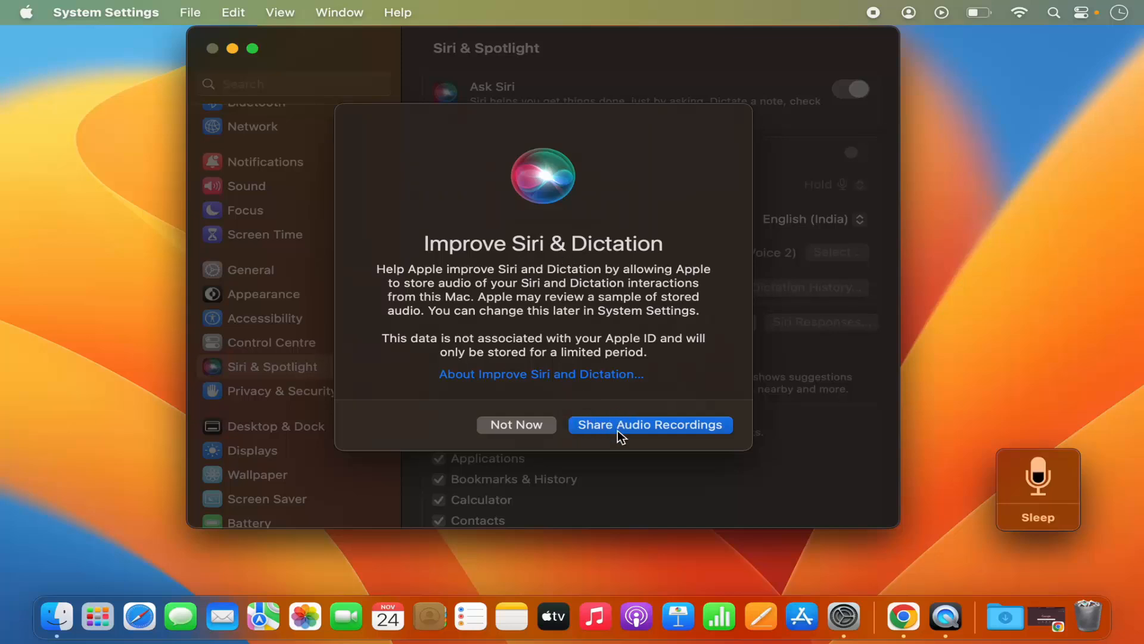
{"action": "mouse_move", "coordinate": [624, 413]}
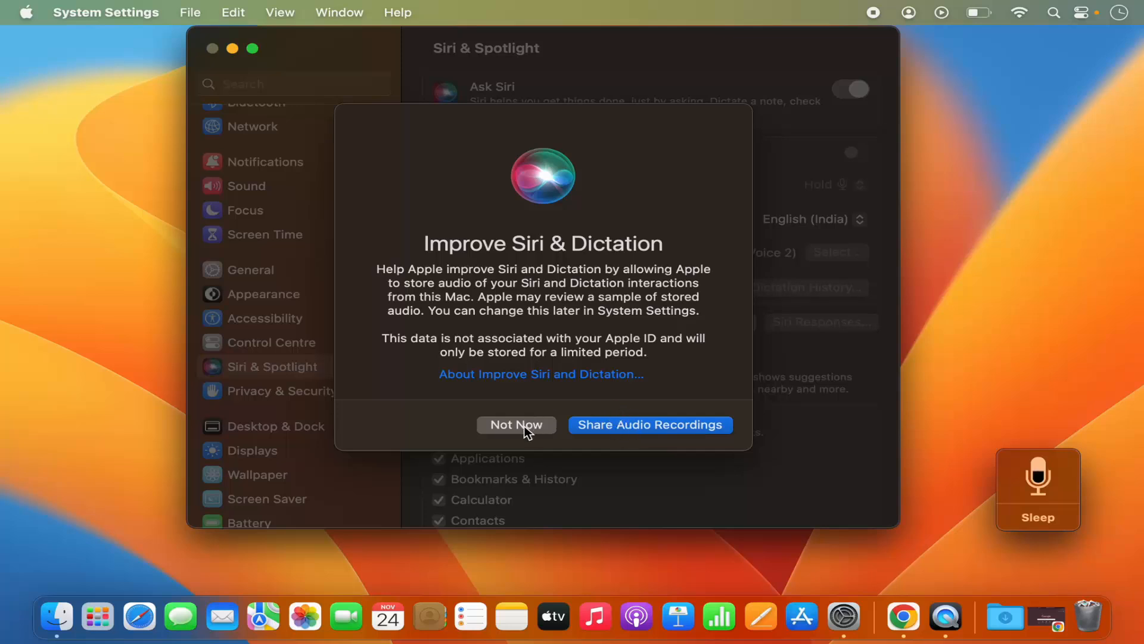
Step: Decline sharing Siri audio recordings with Apple via Not Now
{"action": "left_click", "coordinate": [516, 425]}
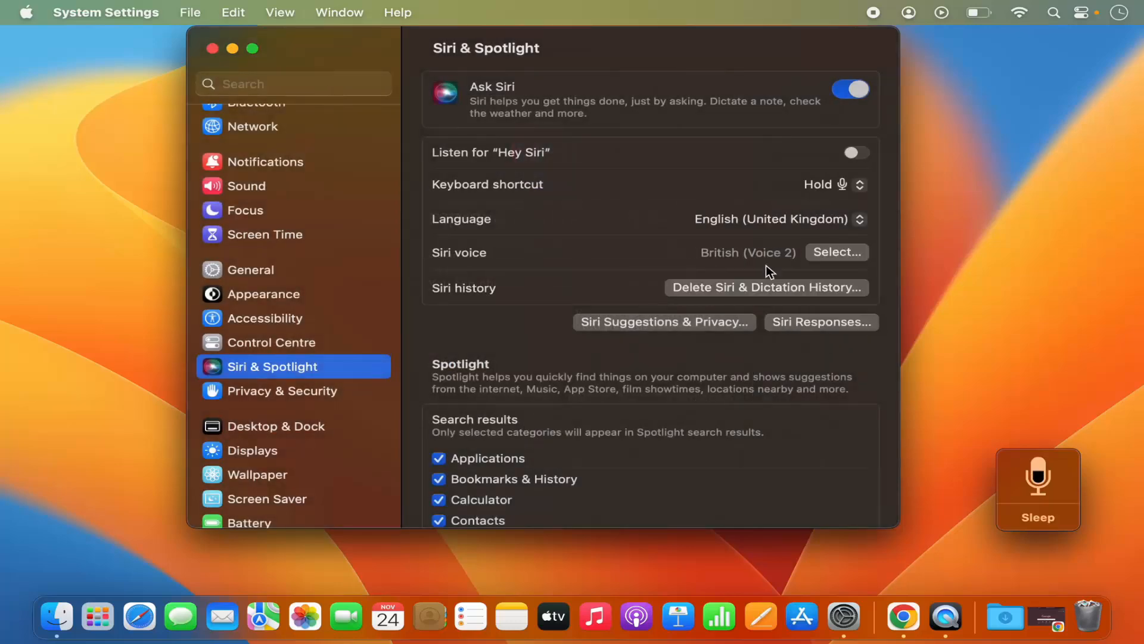
{"action": "mouse_move", "coordinate": [654, 178]}
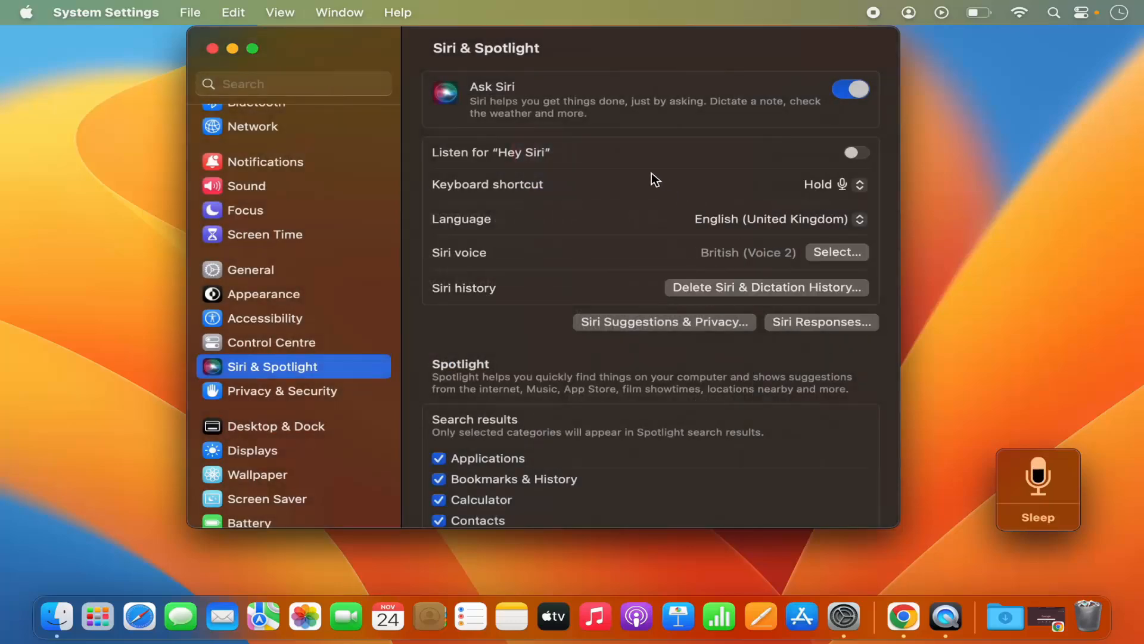
{"action": "mouse_move", "coordinate": [544, 158]}
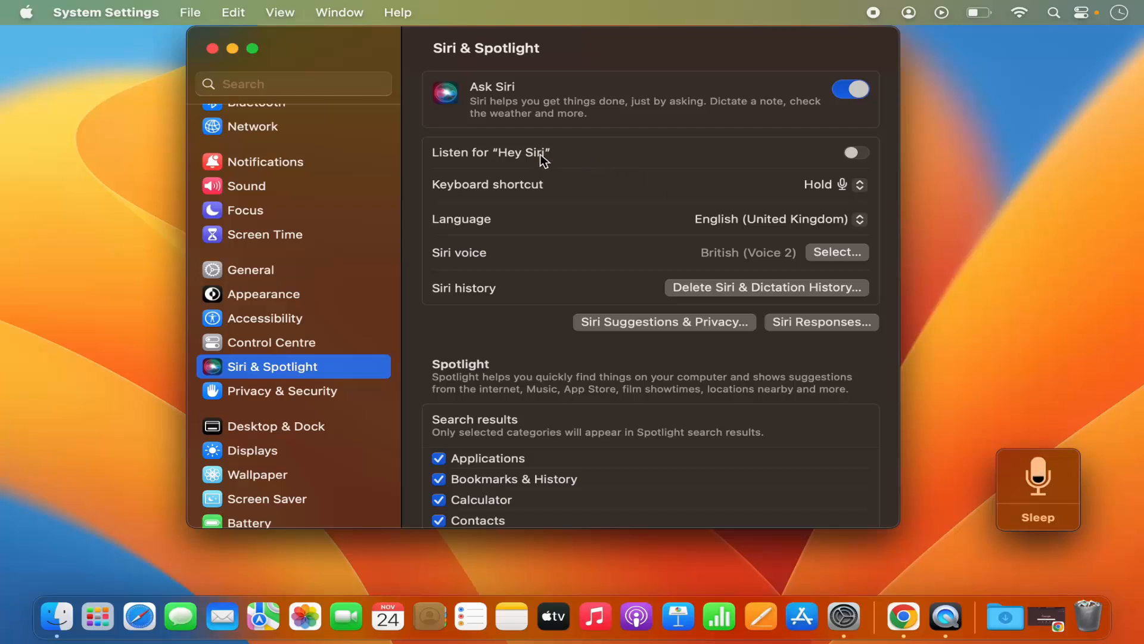
{"action": "mouse_move", "coordinate": [480, 76]}
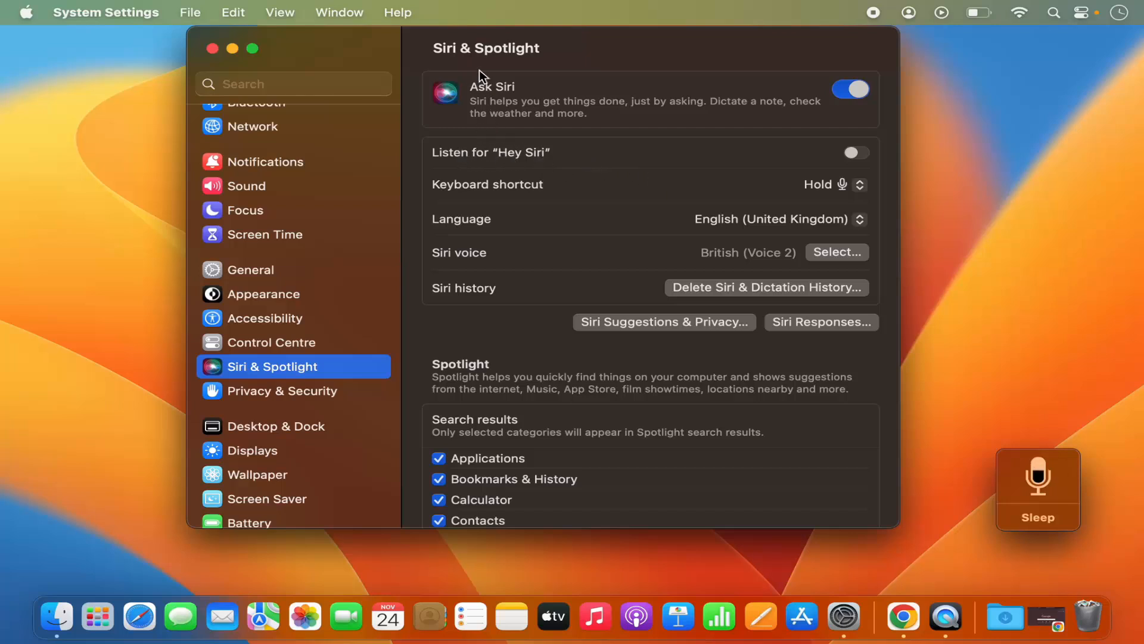
{"action": "mouse_move", "coordinate": [512, 169]}
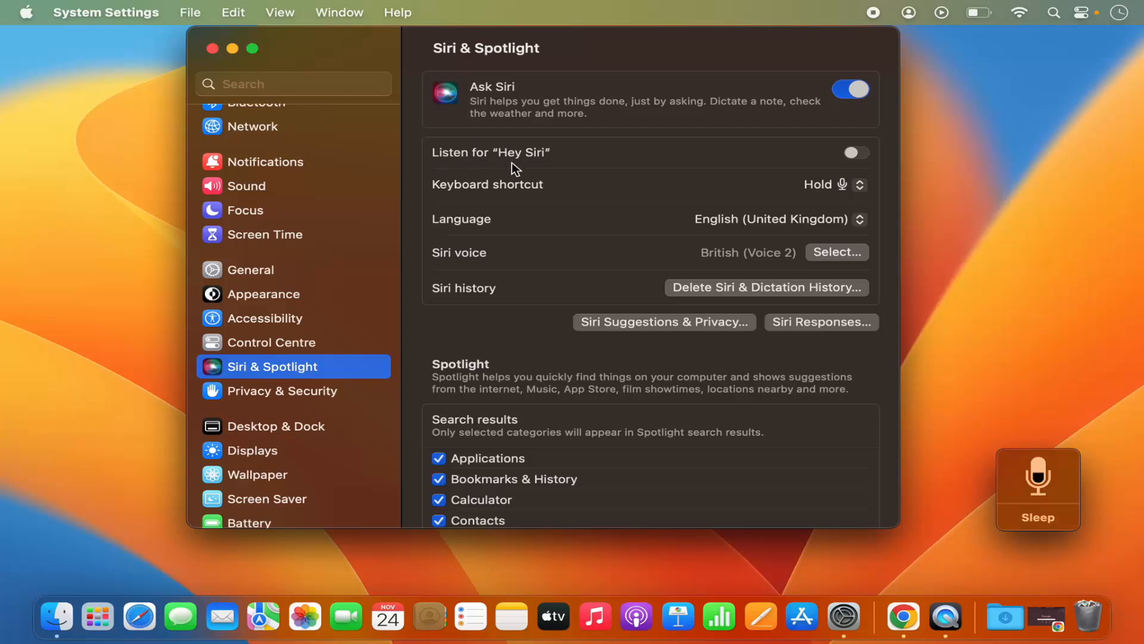
{"action": "mouse_move", "coordinate": [491, 167]}
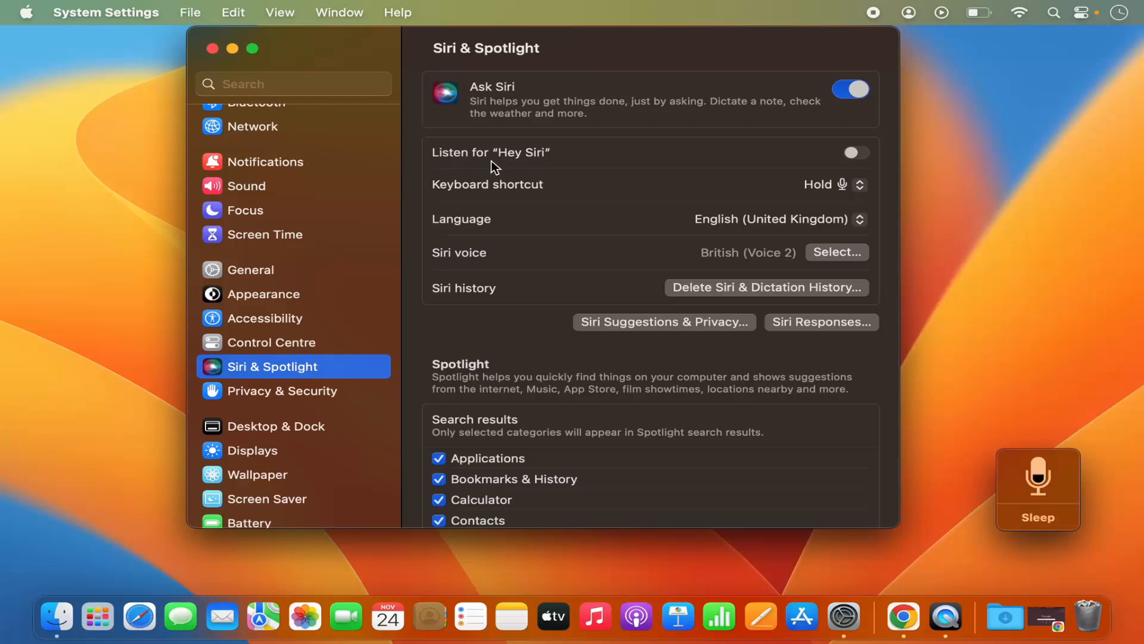
{"action": "mouse_move", "coordinate": [516, 161]}
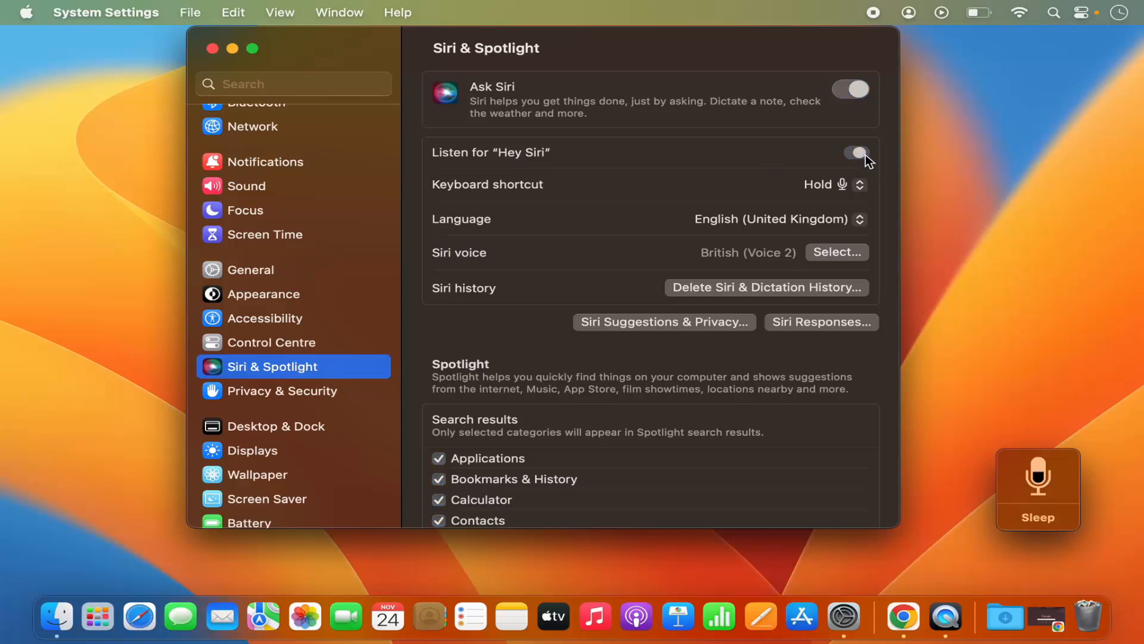
Step: Turn on Listen for "Hey Siri" and complete its voice training
{"action": "left_click", "coordinate": [857, 153]}
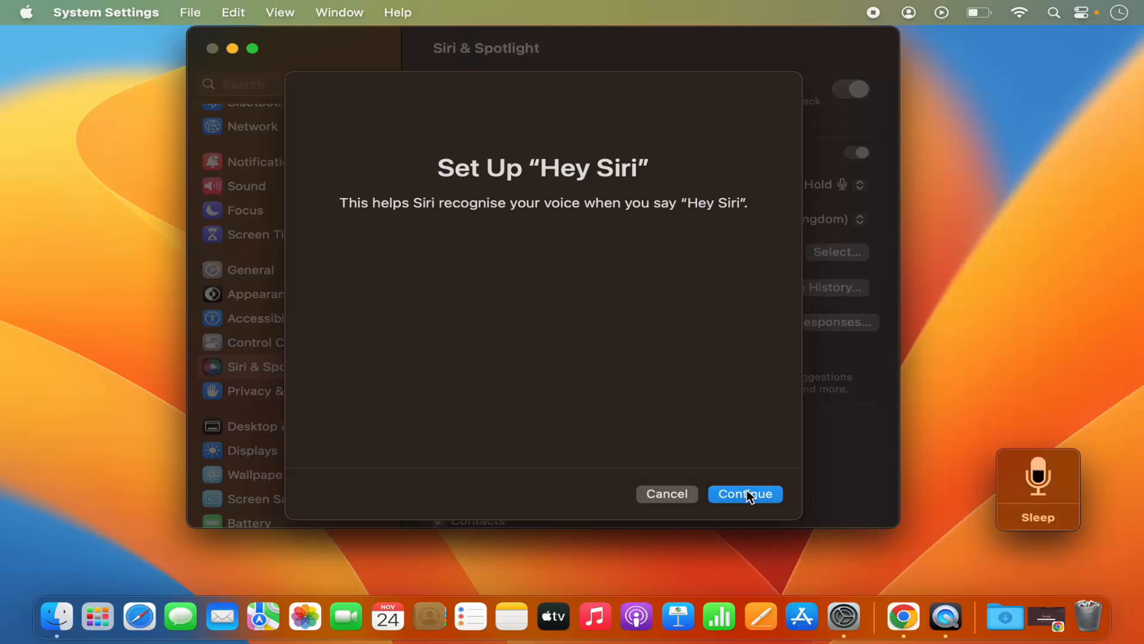
{"action": "left_click", "coordinate": [744, 493]}
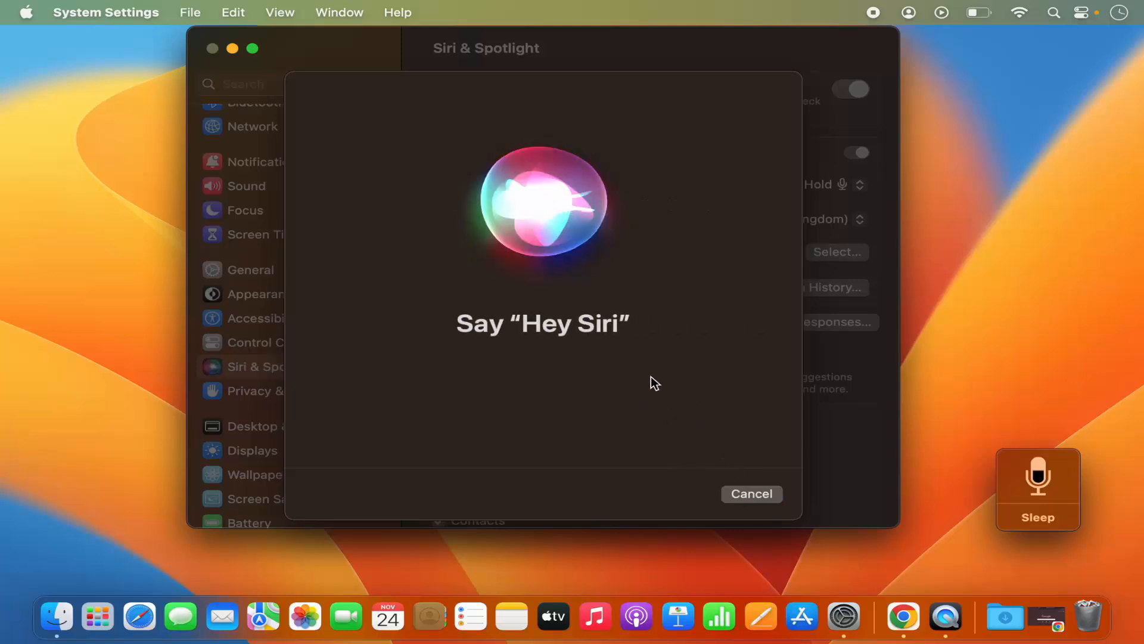
{"action": "mouse_move", "coordinate": [599, 374]}
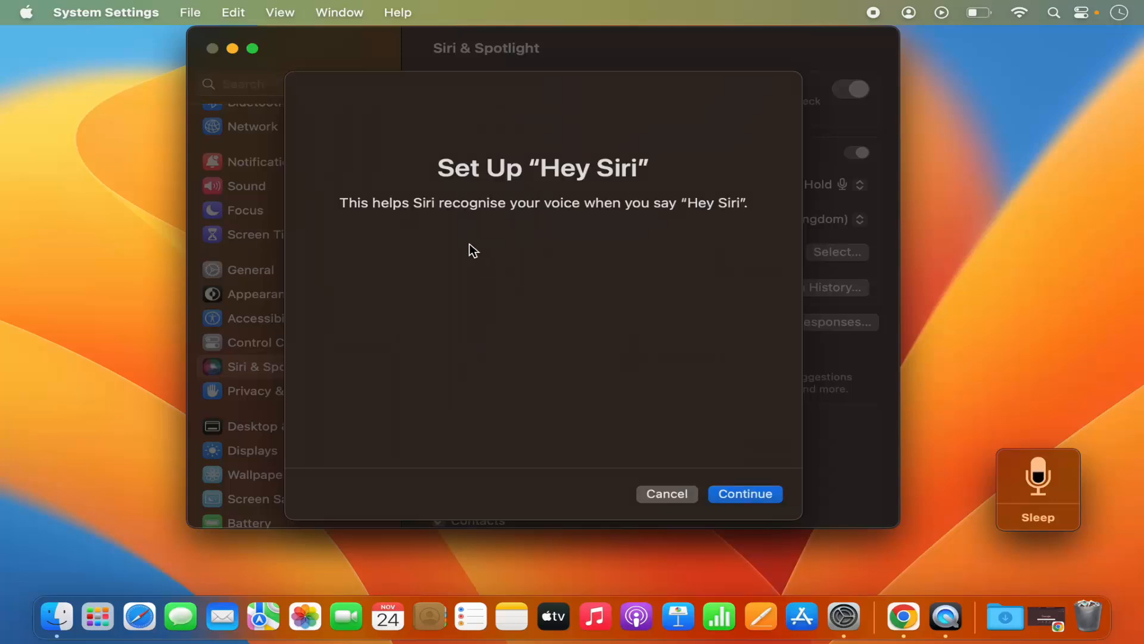
{"action": "mouse_move", "coordinate": [589, 188]}
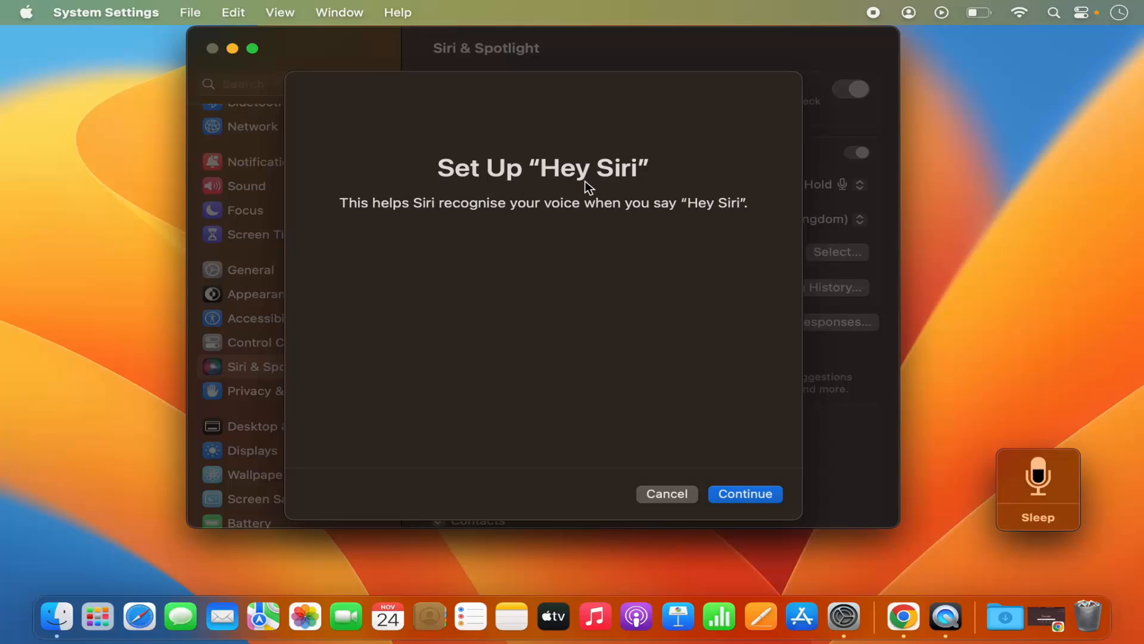
{"action": "mouse_move", "coordinate": [457, 221]}
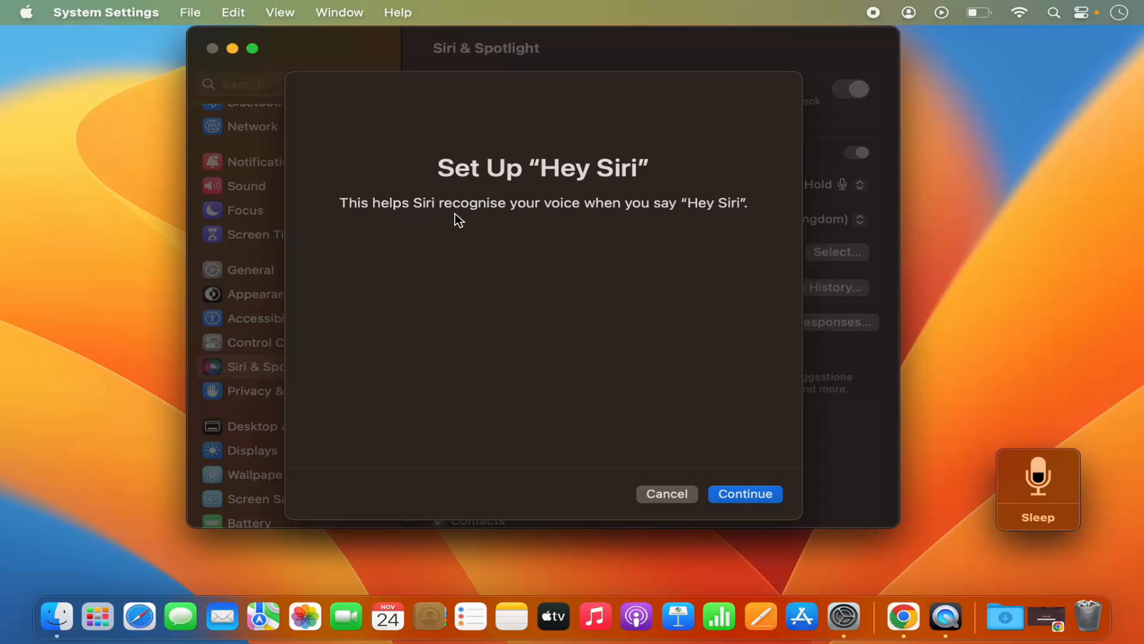
{"action": "mouse_move", "coordinate": [598, 221]}
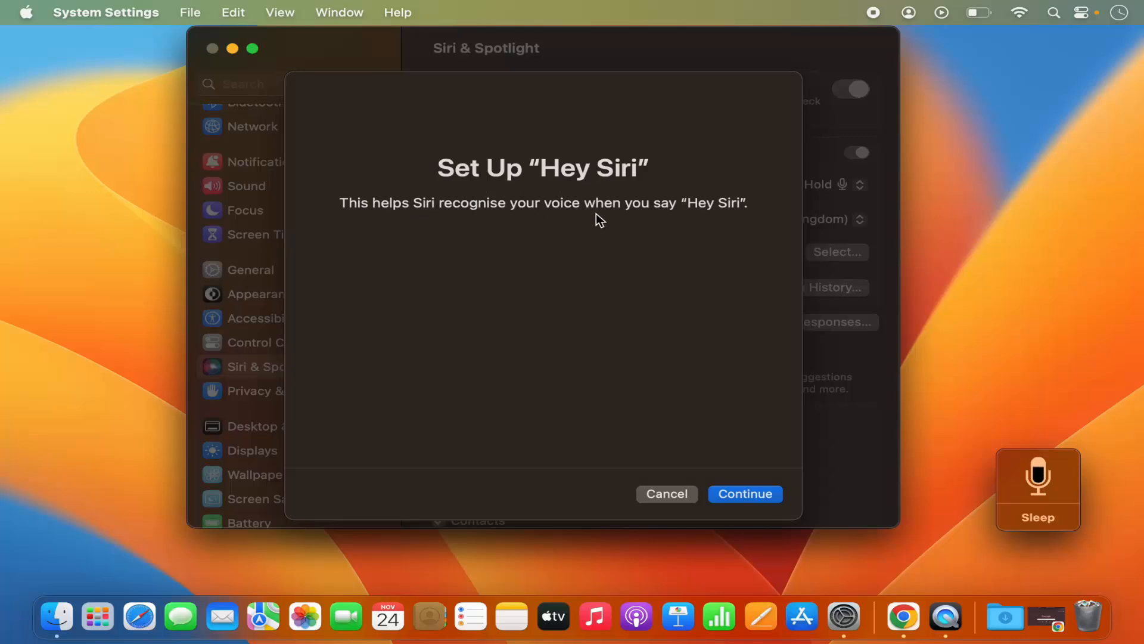
{"action": "mouse_move", "coordinate": [637, 229]}
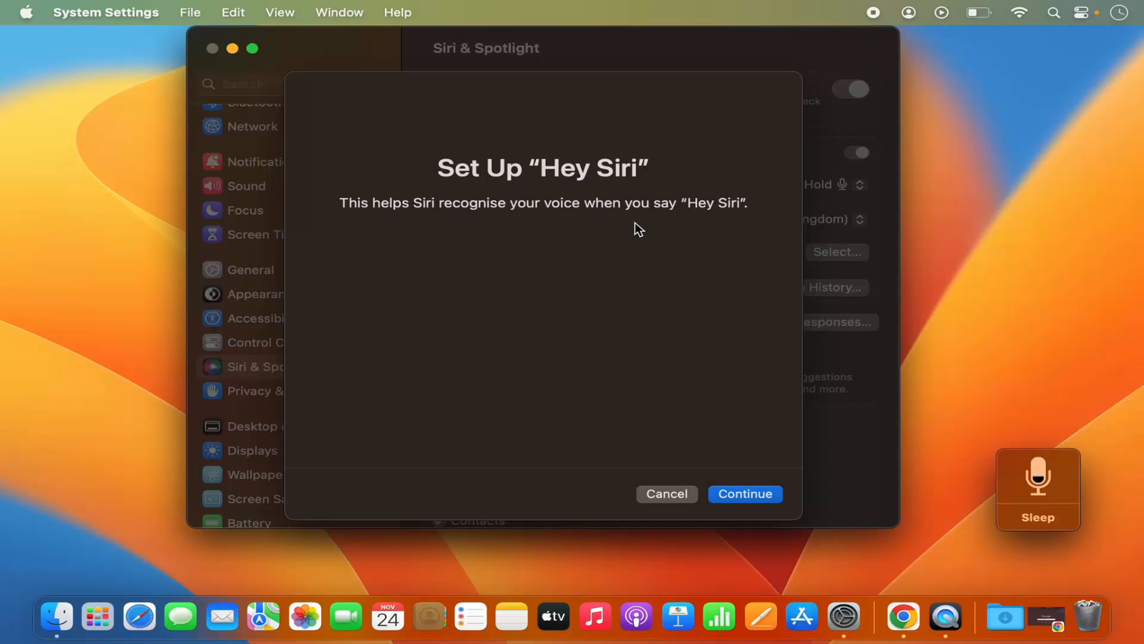
{"action": "mouse_move", "coordinate": [745, 494]}
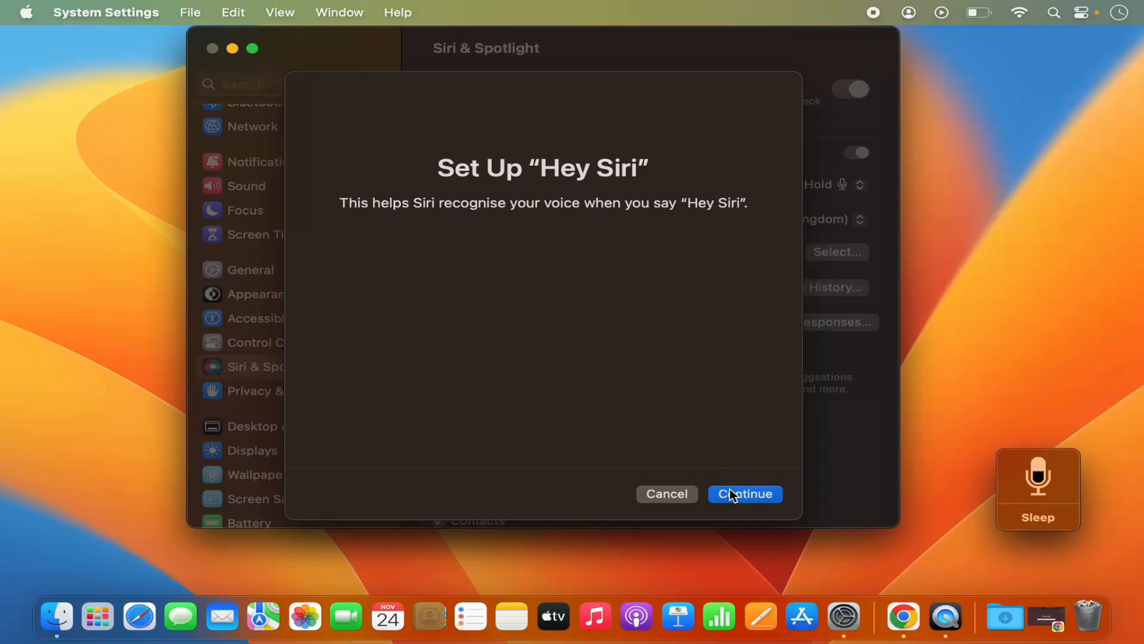
{"action": "left_click", "coordinate": [744, 494]}
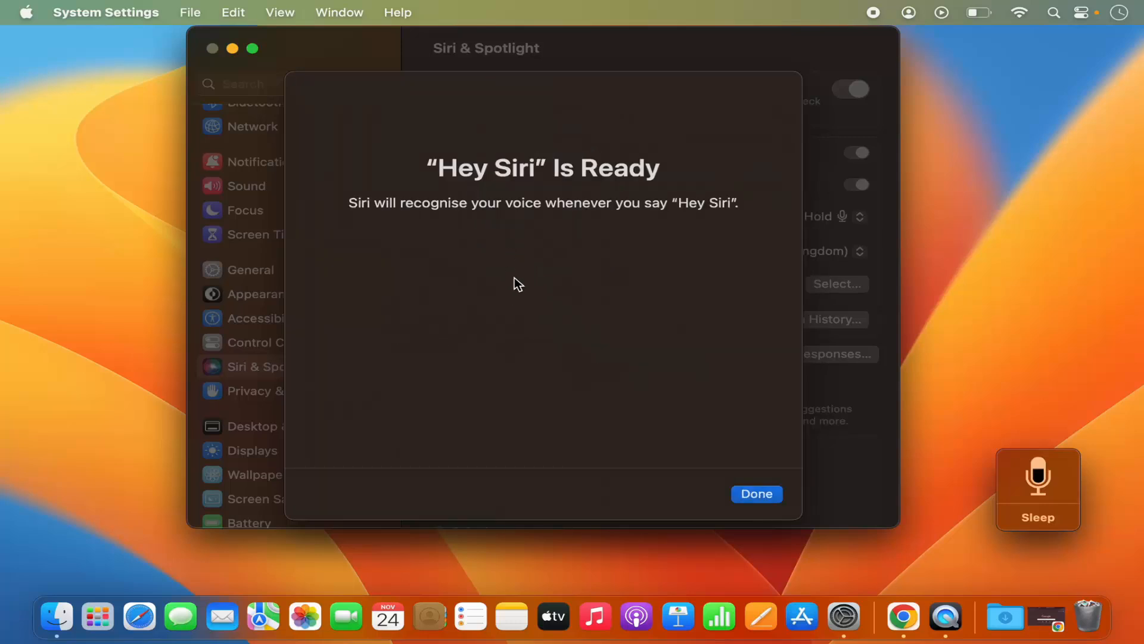
{"action": "mouse_move", "coordinate": [547, 276]}
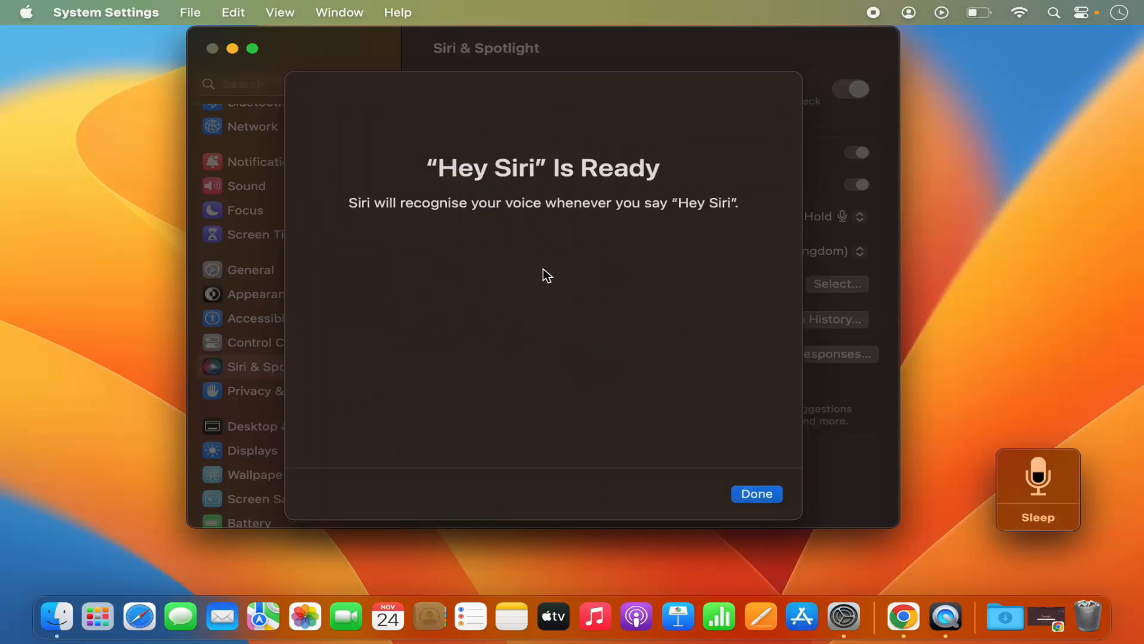
{"action": "mouse_move", "coordinate": [550, 226]}
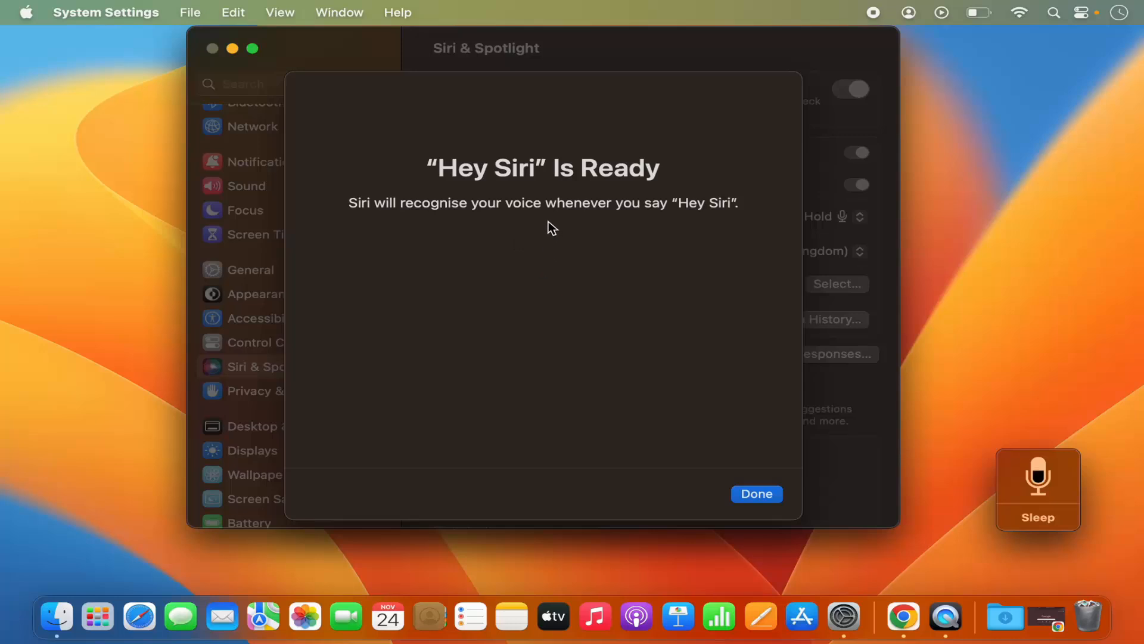
{"action": "mouse_move", "coordinate": [476, 190]}
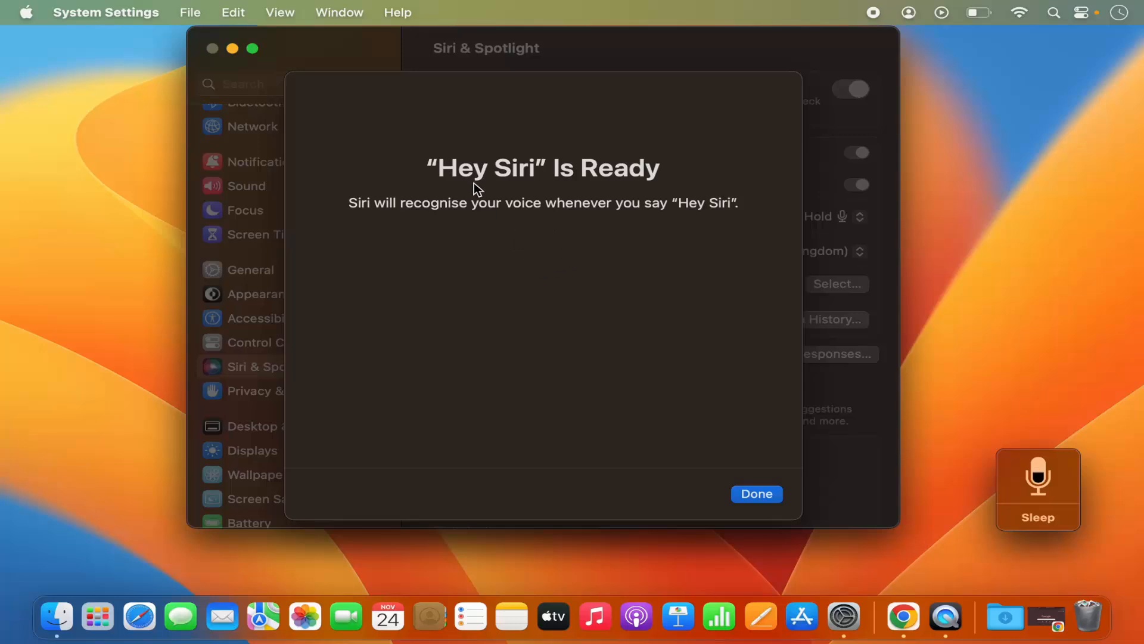
{"action": "mouse_move", "coordinate": [733, 484]}
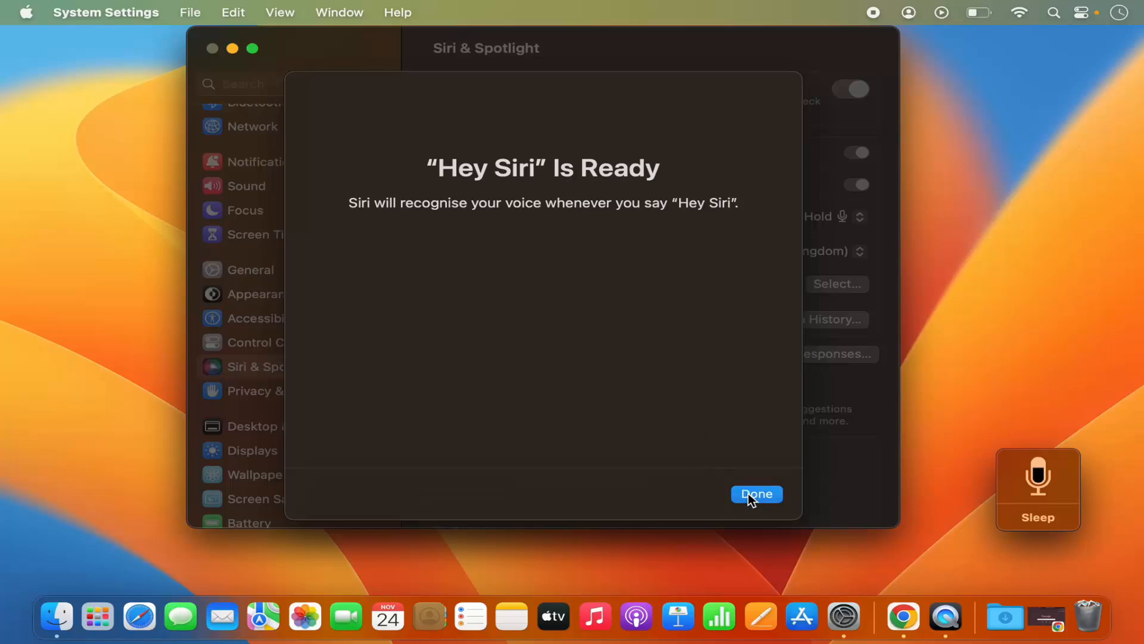
Step: Finish the Hey Siri setup with Done, leaving Listen for "Hey Siri" on
{"action": "left_click", "coordinate": [756, 493]}
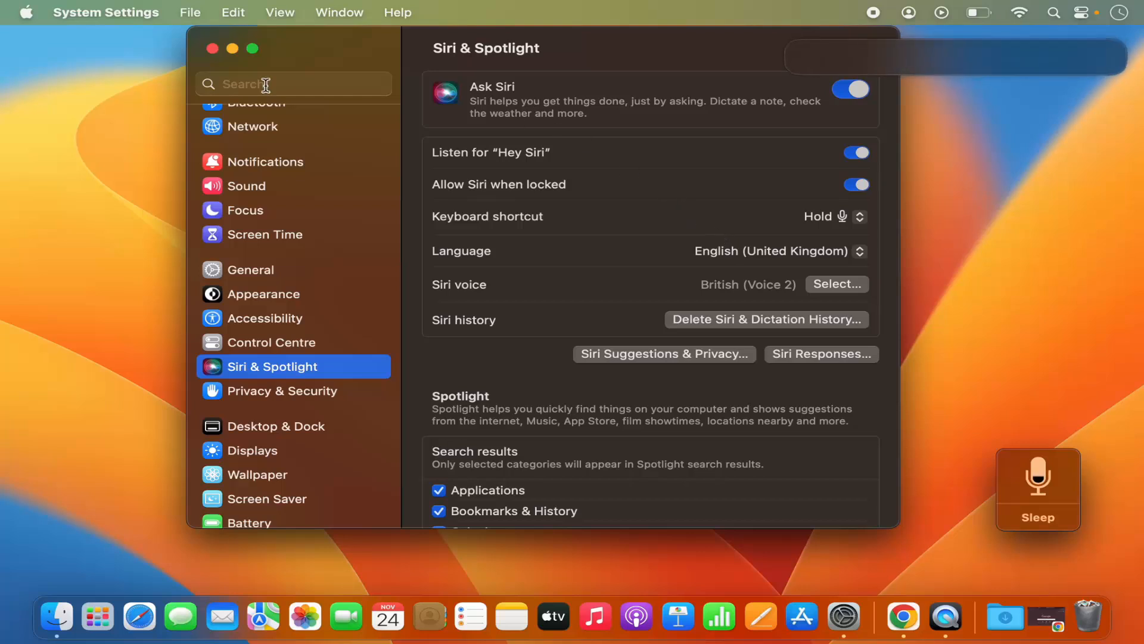
{"action": "mouse_move", "coordinate": [235, 54]}
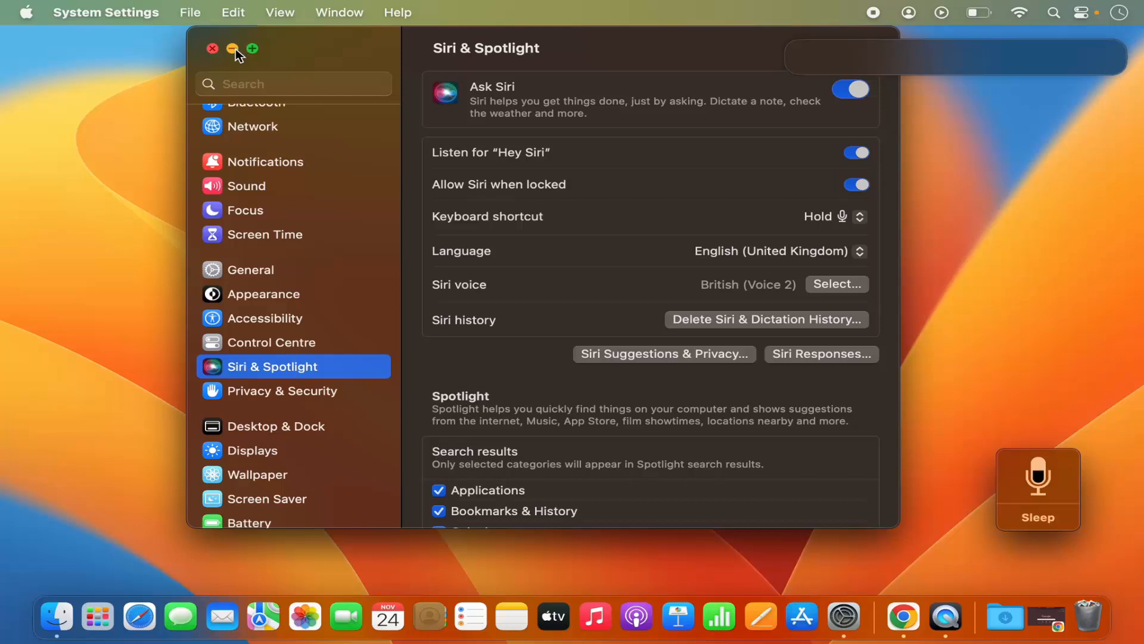
Step: Close System Settings, have Siri launch Safari, then close the Safari window
{"action": "left_click", "coordinate": [212, 49]}
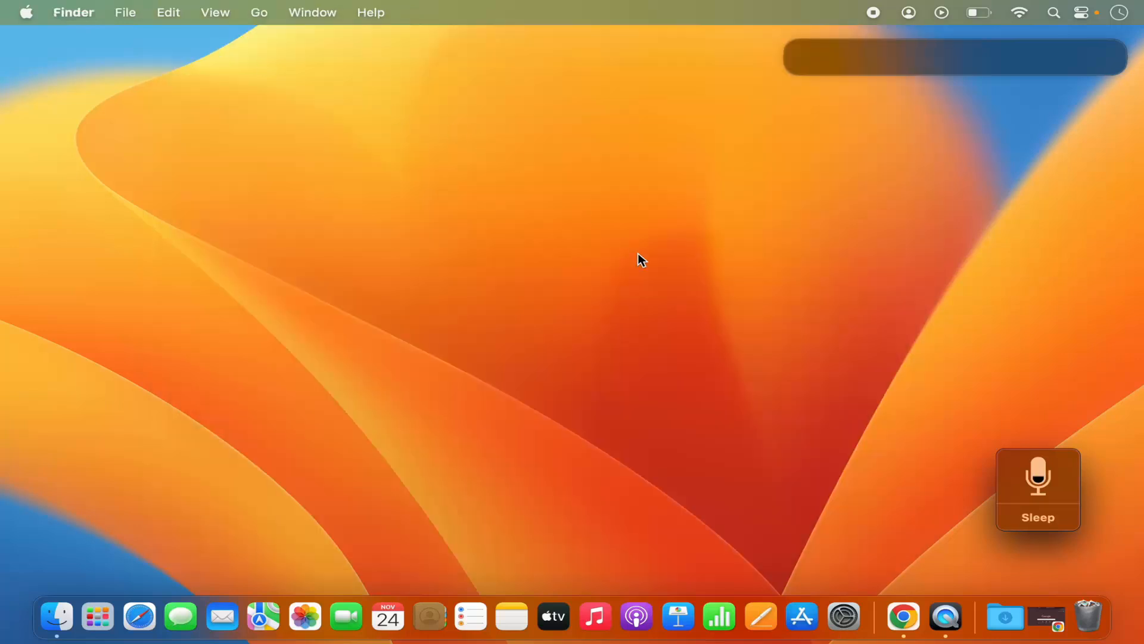
{"action": "mouse_move", "coordinate": [578, 466]}
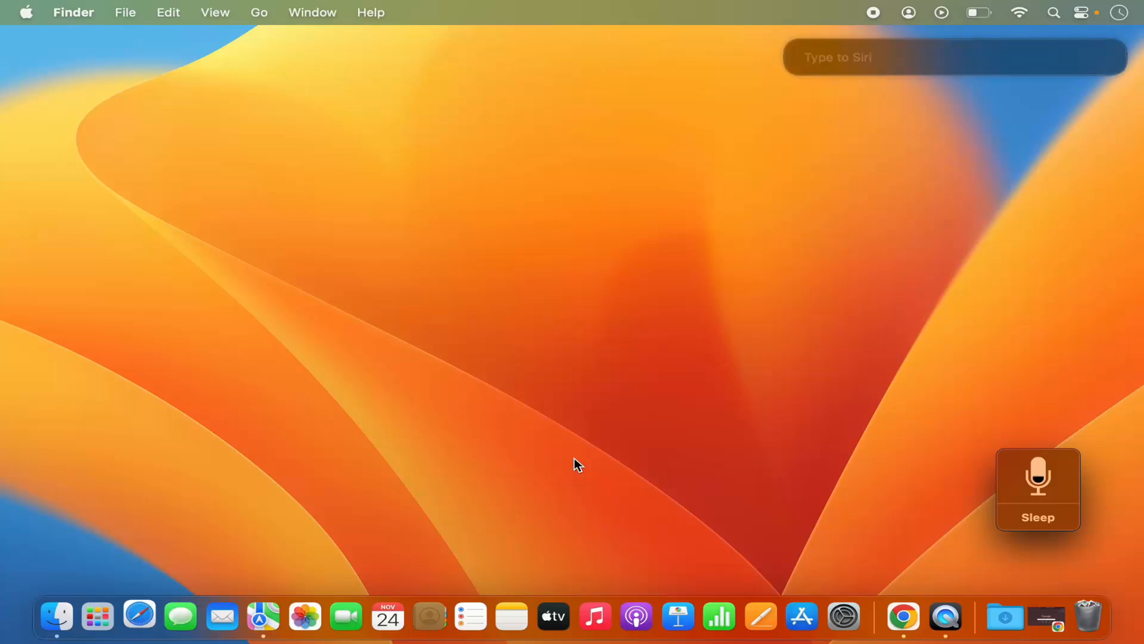
{"action": "left_click", "coordinate": [138, 617]}
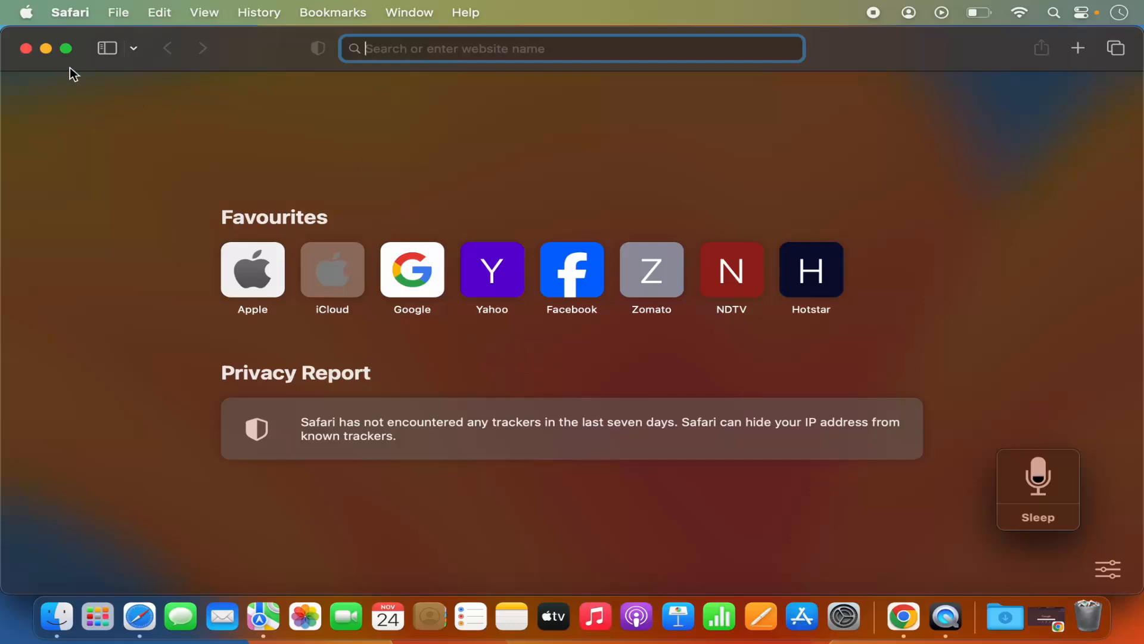
{"action": "left_click", "coordinate": [26, 48]}
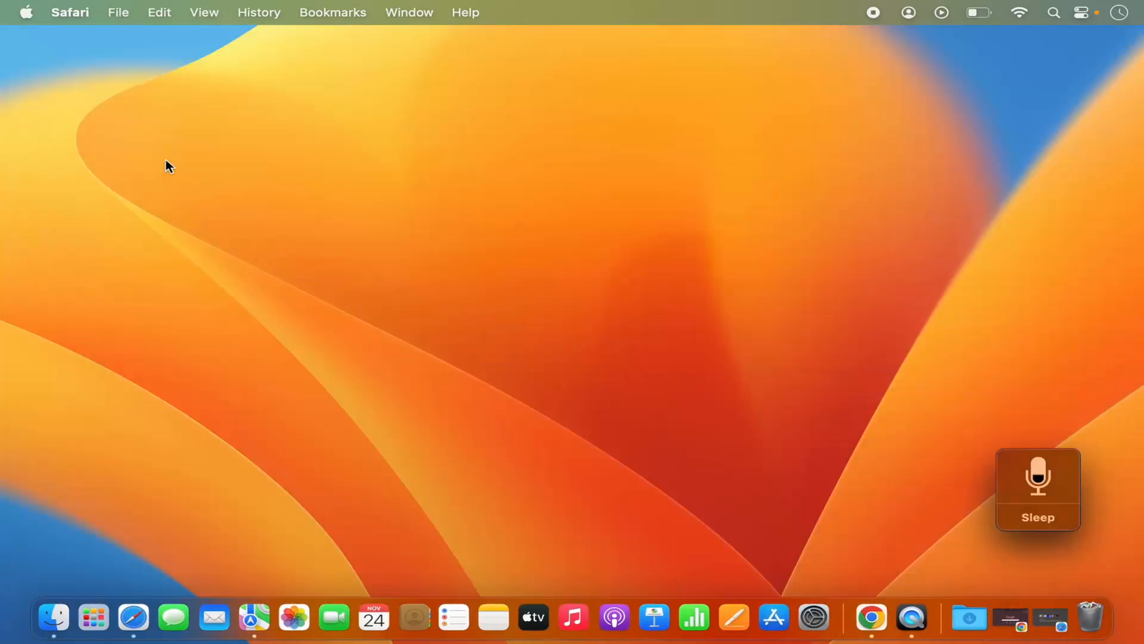
{"action": "mouse_move", "coordinate": [365, 312]}
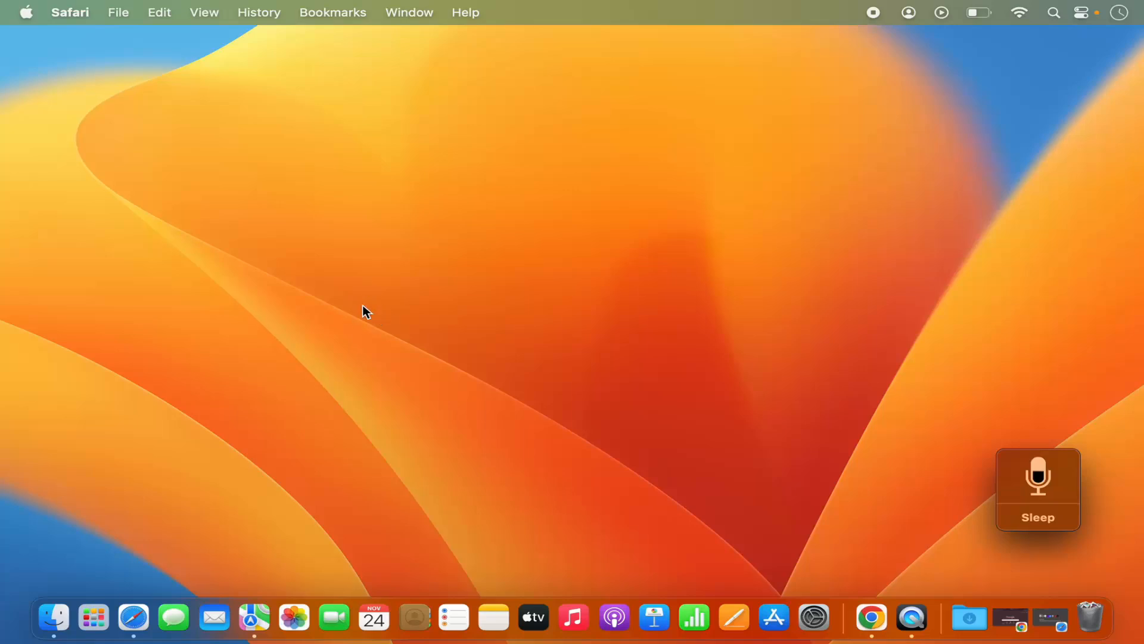
Step: Return to the desktop and have Siri launch Podcasts to its welcome screen
{"action": "left_click", "coordinate": [598, 478]}
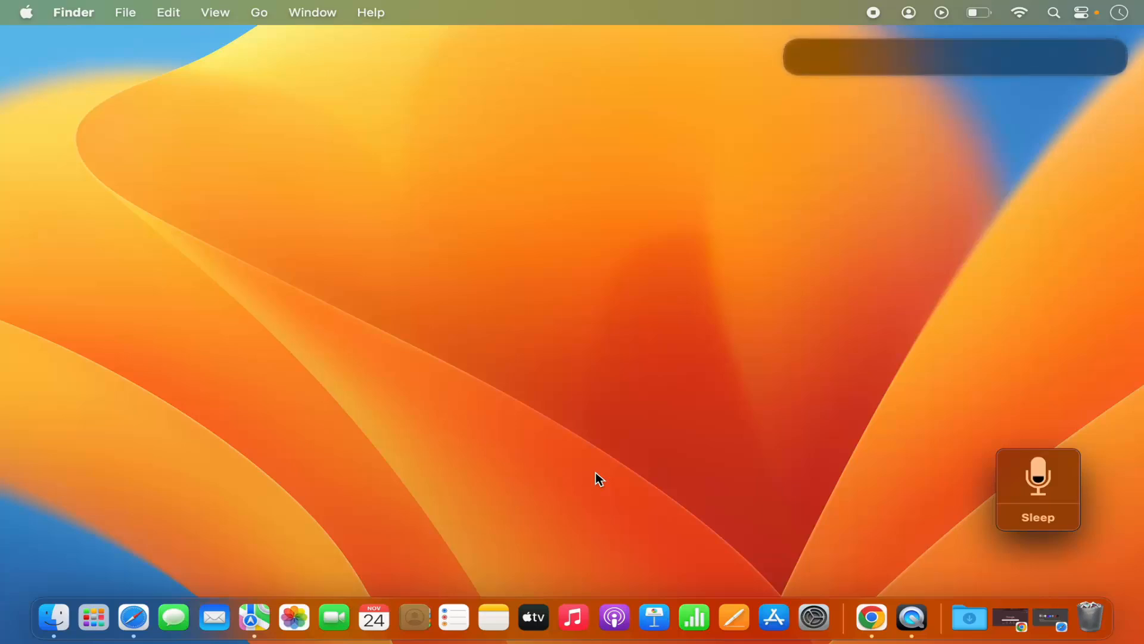
{"action": "mouse_move", "coordinate": [605, 505]}
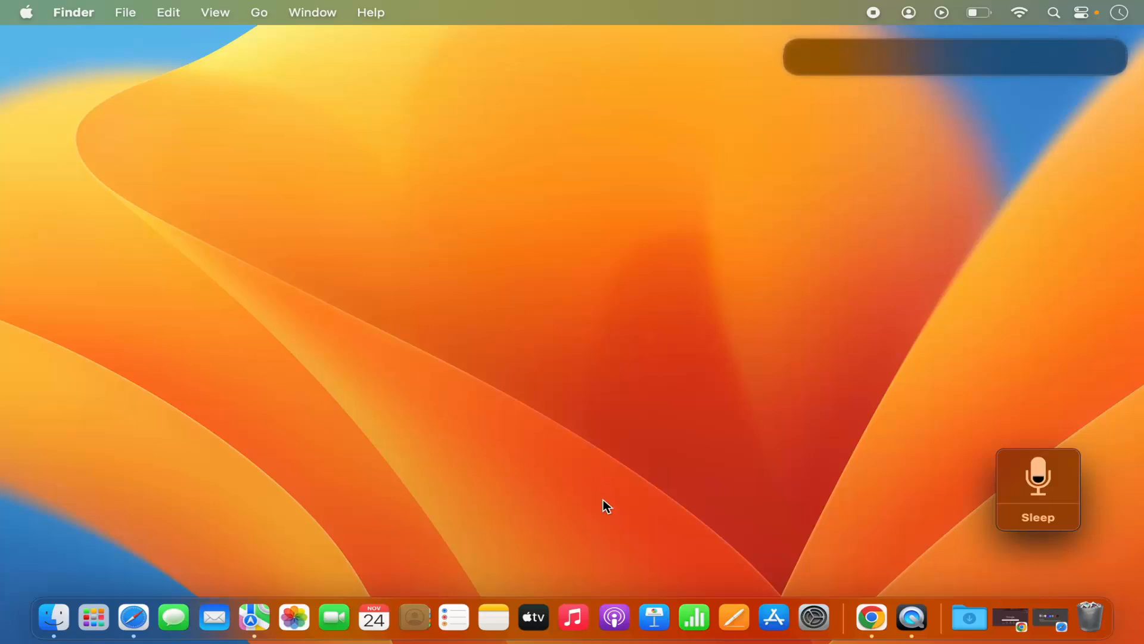
{"action": "left_click", "coordinate": [614, 617]}
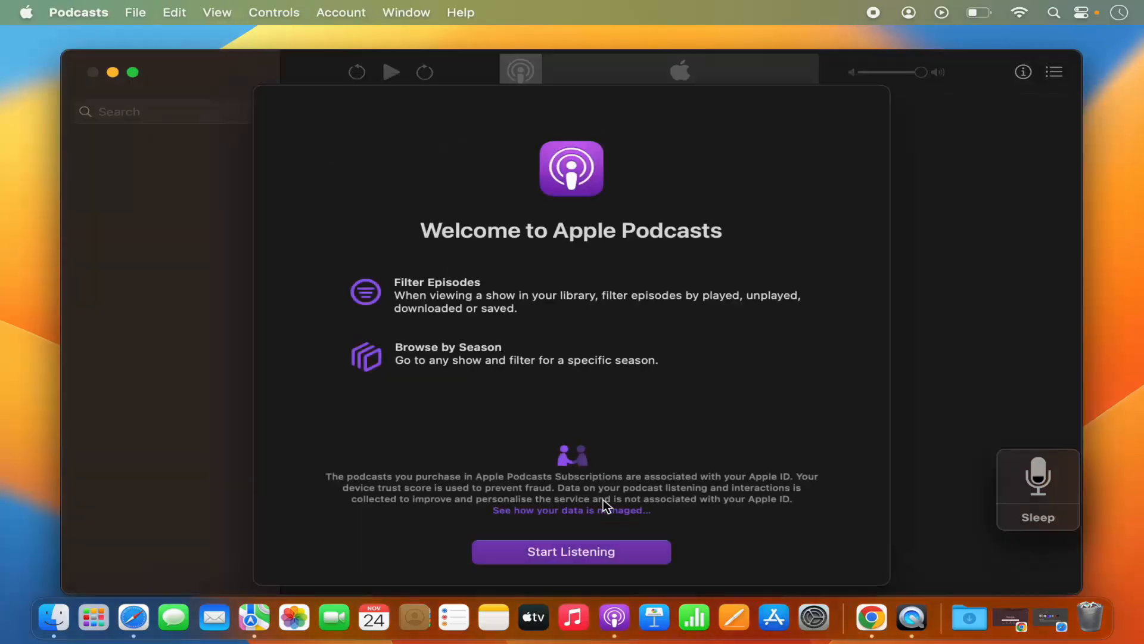